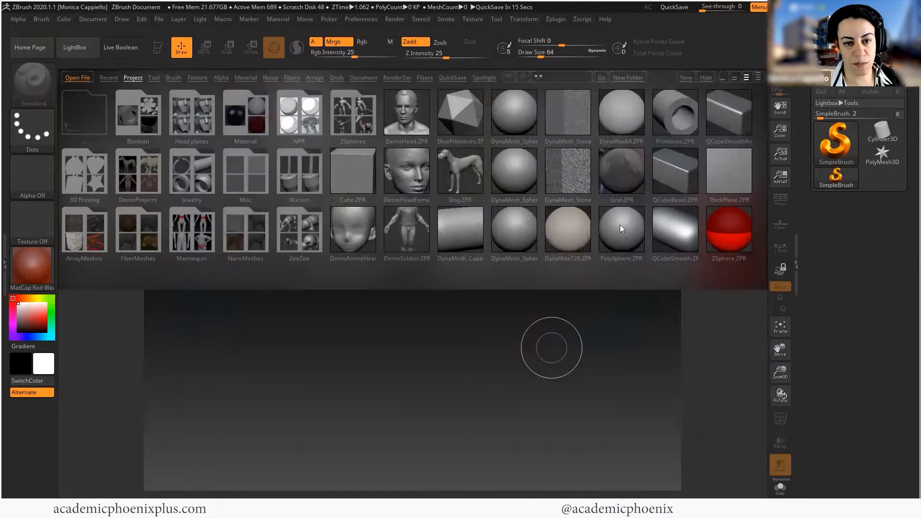
{"action": "mouse_move", "coordinate": [570, 213]}
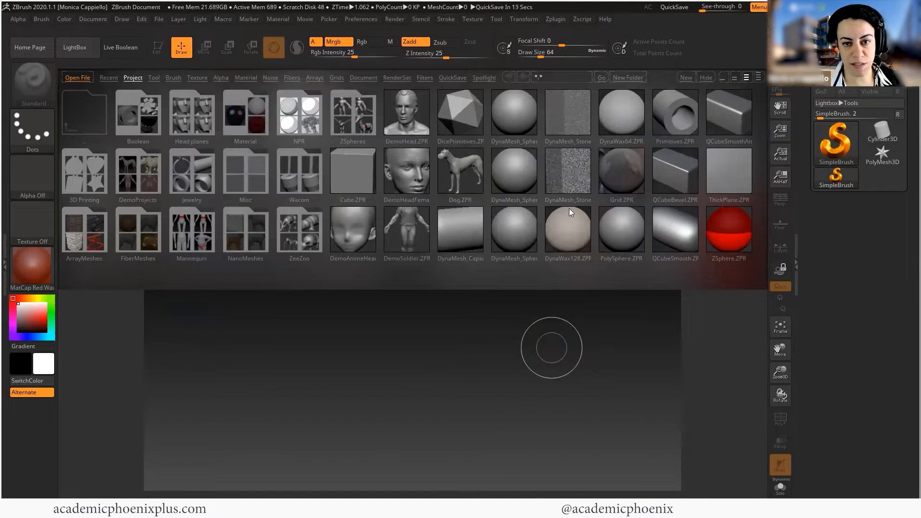
{"action": "mouse_move", "coordinate": [560, 140]}
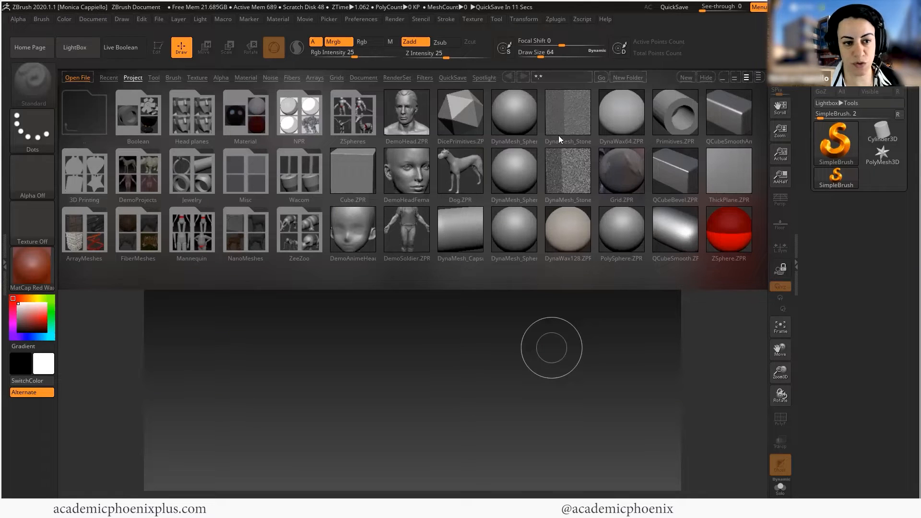
{"action": "mouse_move", "coordinate": [485, 196]}
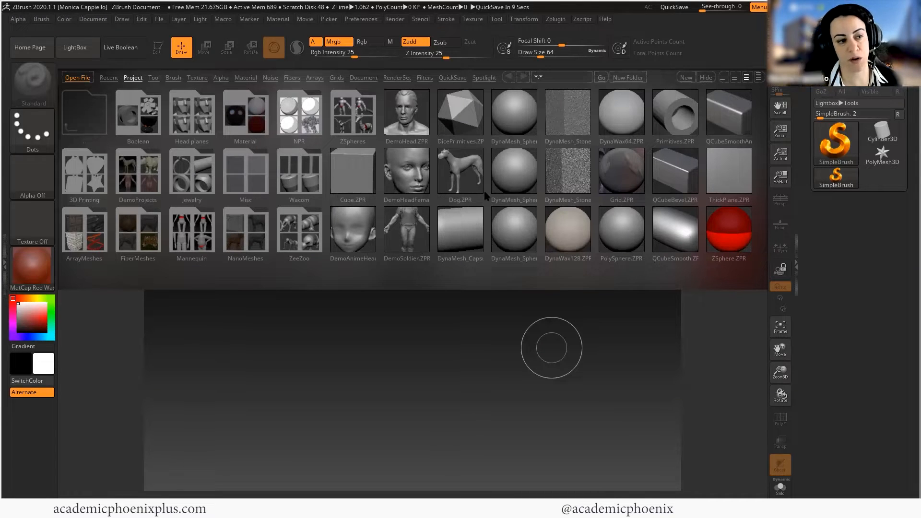
{"action": "mouse_move", "coordinate": [656, 294]}
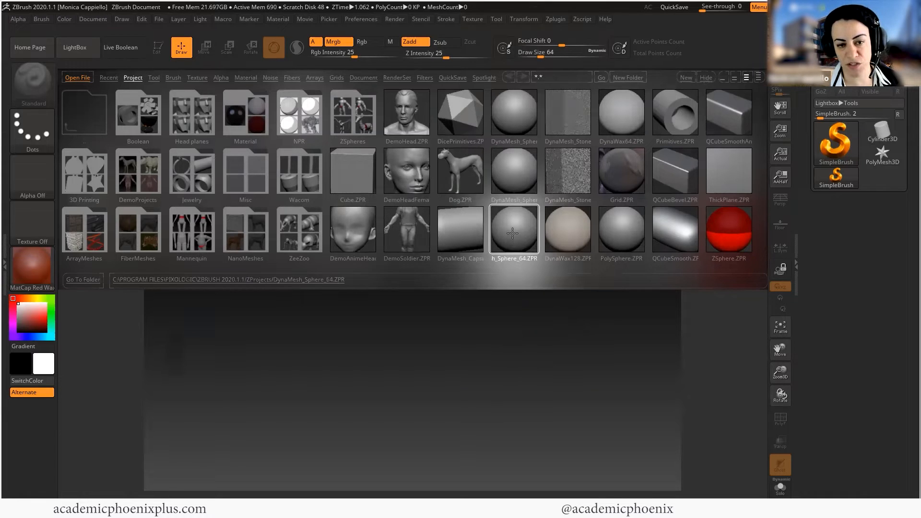
Step: Load DynaMesh_Sphere_64.ZPR from LightBox so a plain sphere is on the canvas
{"action": "double_click", "coordinate": [513, 229]}
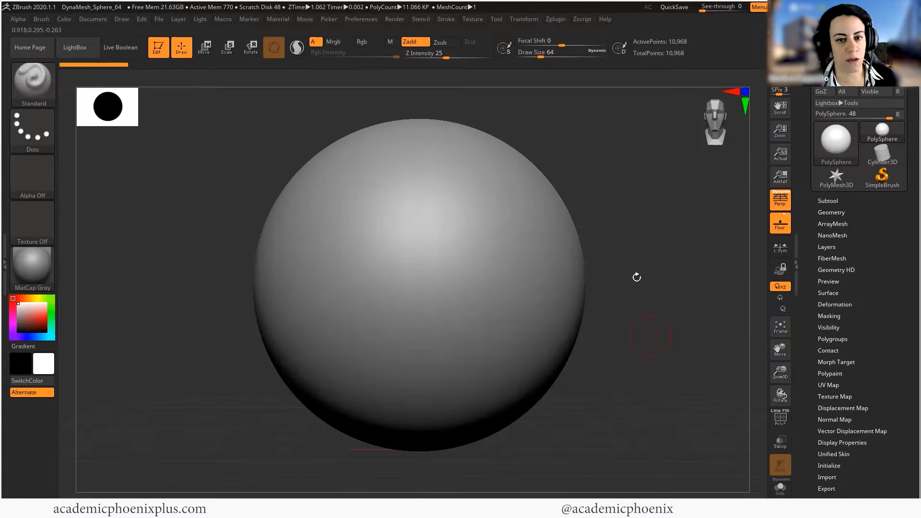
{"action": "mouse_move", "coordinate": [662, 258]}
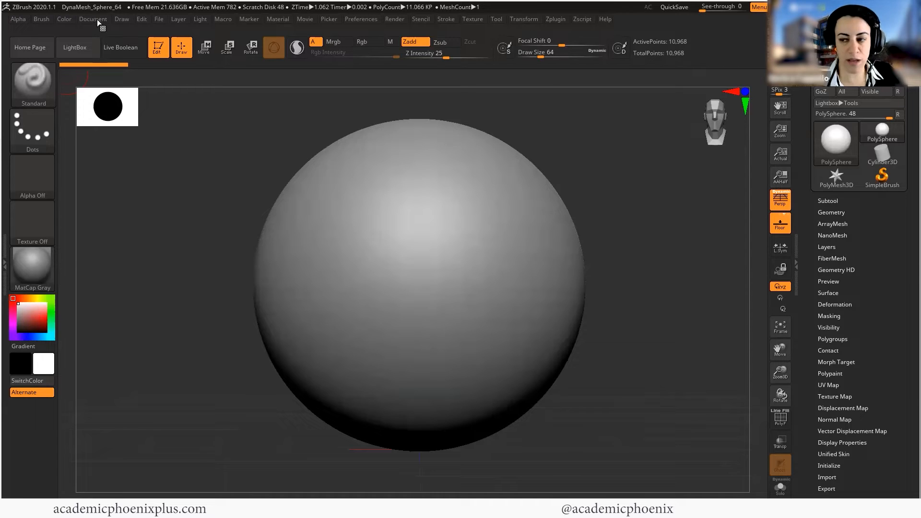
{"action": "mouse_move", "coordinate": [8, 22]}
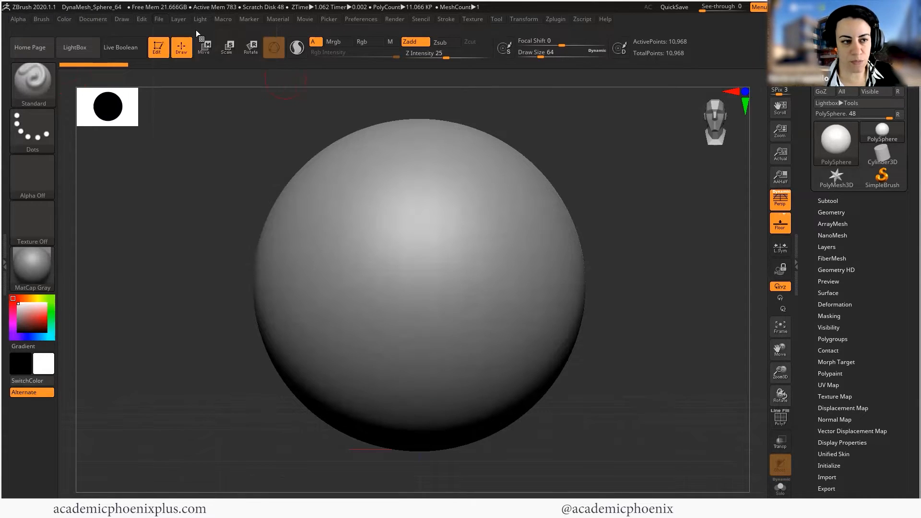
{"action": "mouse_move", "coordinate": [76, 47]}
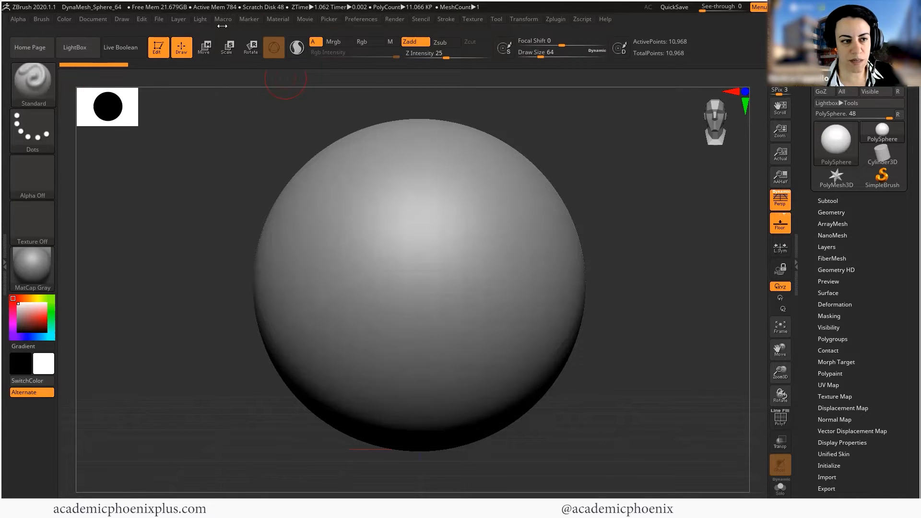
{"action": "left_click", "coordinate": [32, 130]}
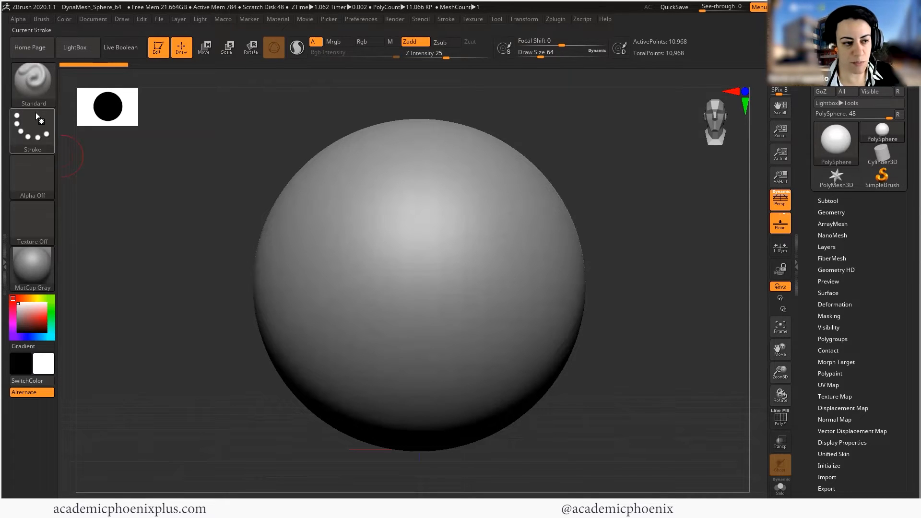
{"action": "left_click", "coordinate": [32, 77]}
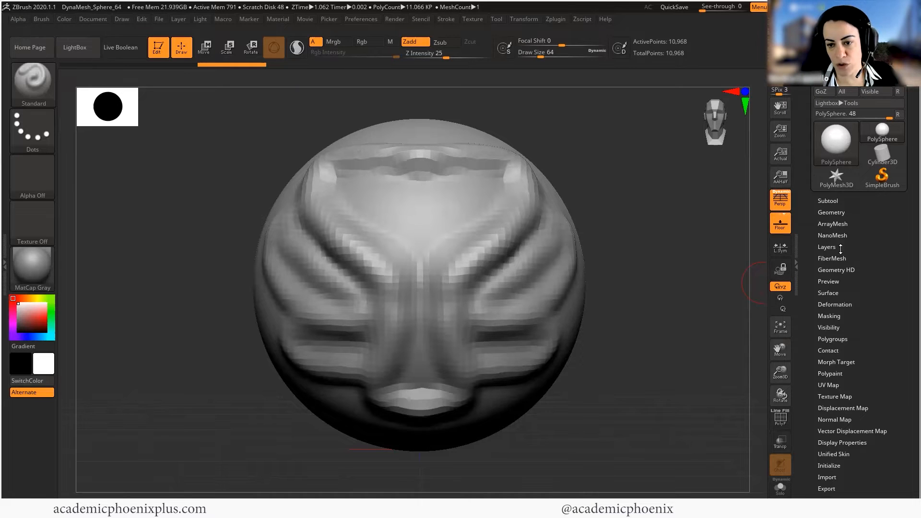
Step: Expand and collapse the Tool > Geometry sub-palette to check subdivision options
{"action": "left_click", "coordinate": [831, 212]}
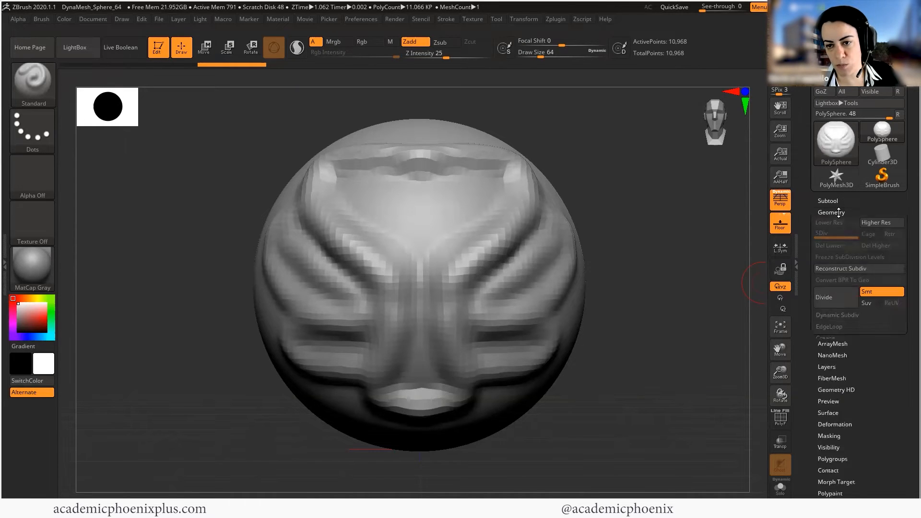
{"action": "left_click", "coordinate": [831, 212]}
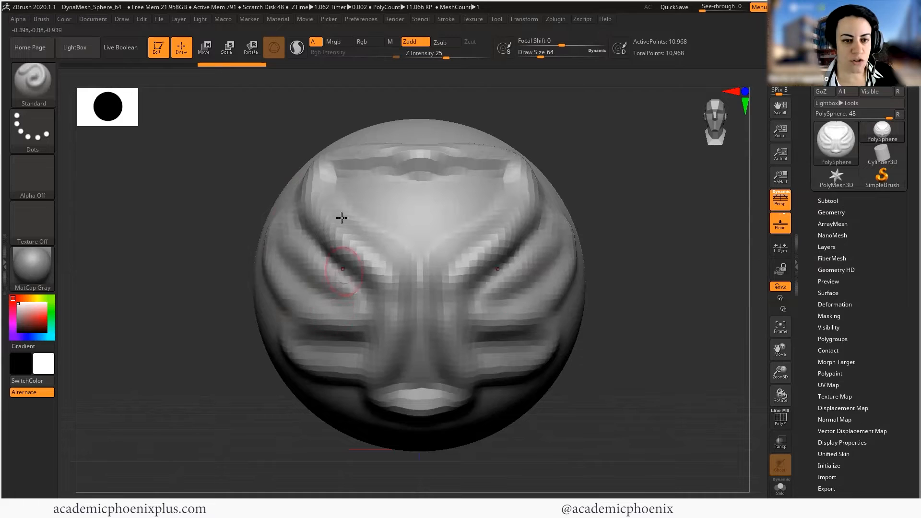
{"action": "mouse_move", "coordinate": [305, 212]}
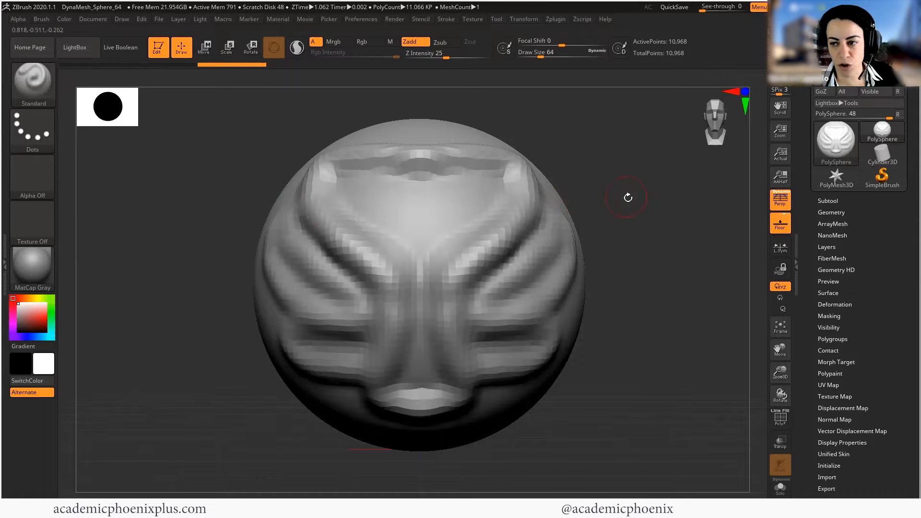
{"action": "mouse_move", "coordinate": [585, 109]}
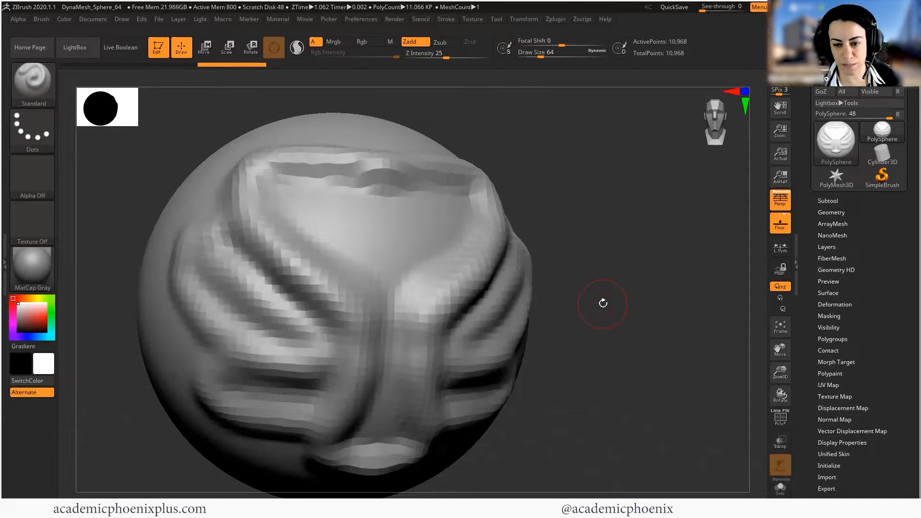
{"action": "mouse_move", "coordinate": [416, 263]}
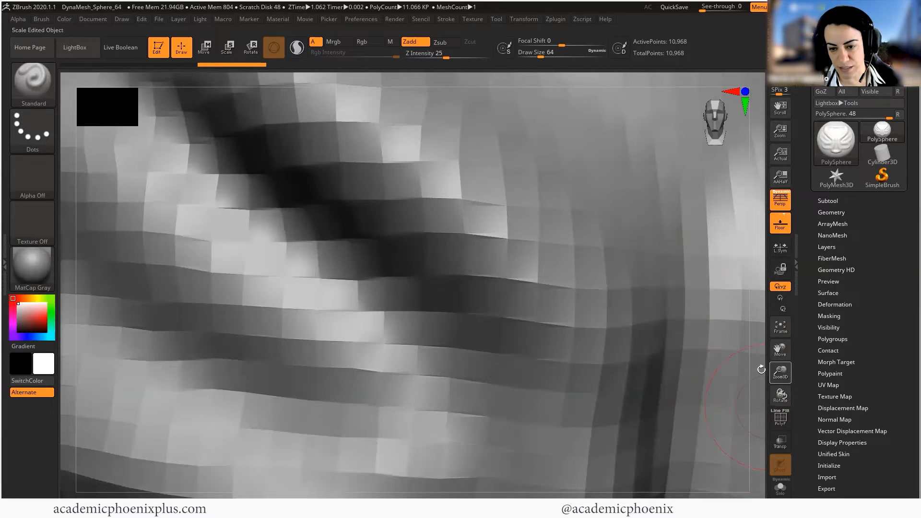
{"action": "mouse_move", "coordinate": [780, 396]}
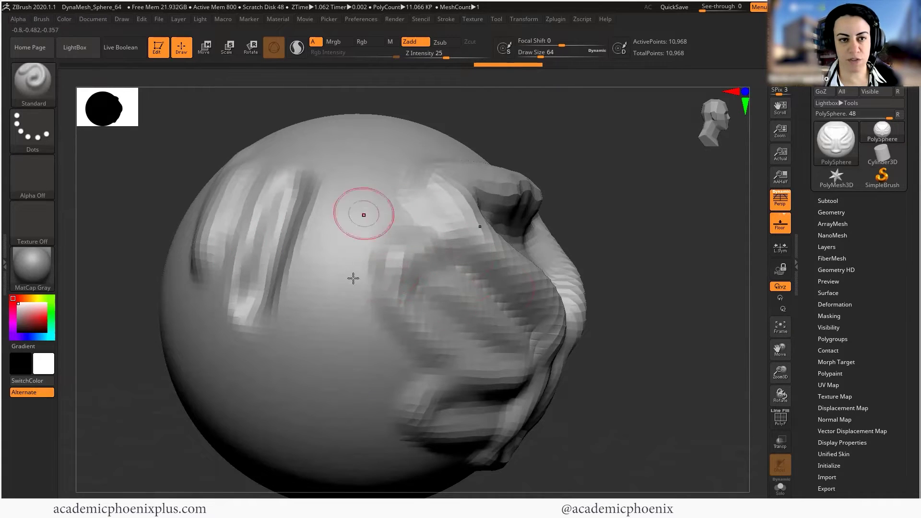
{"action": "mouse_move", "coordinate": [337, 265]}
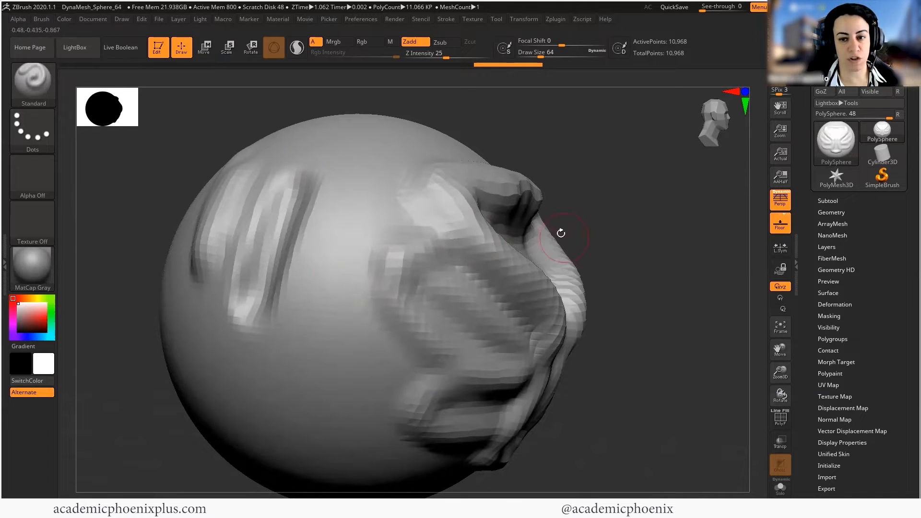
Step: Reveal Tool > Geometry and divide the head mesh once
{"action": "left_click", "coordinate": [831, 212]}
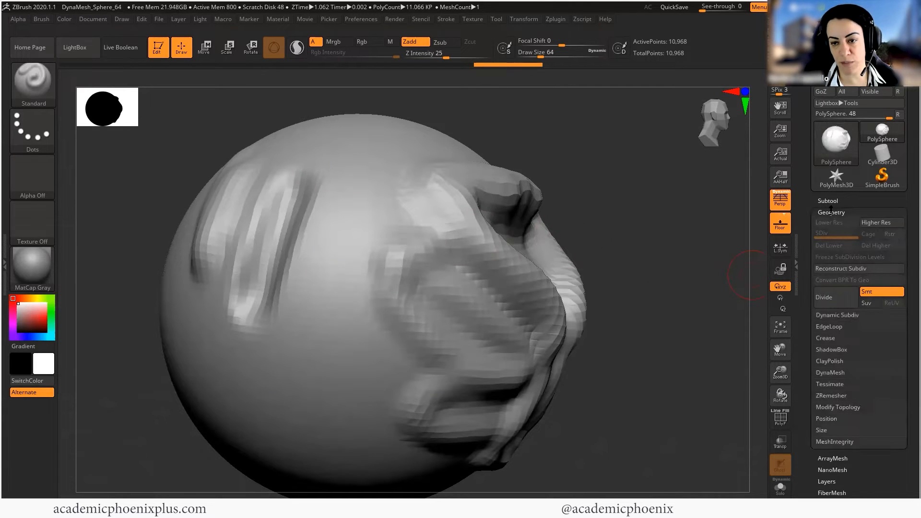
{"action": "mouse_move", "coordinate": [823, 297]}
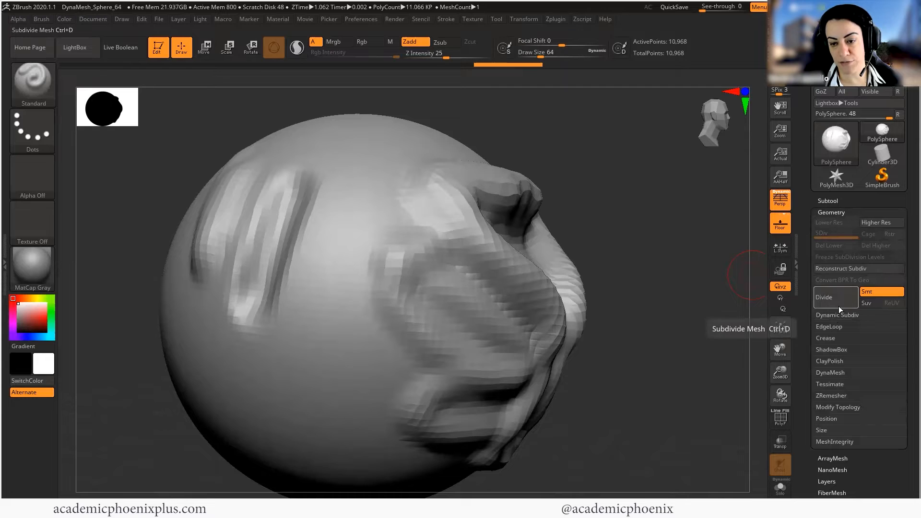
{"action": "left_click", "coordinate": [823, 297]}
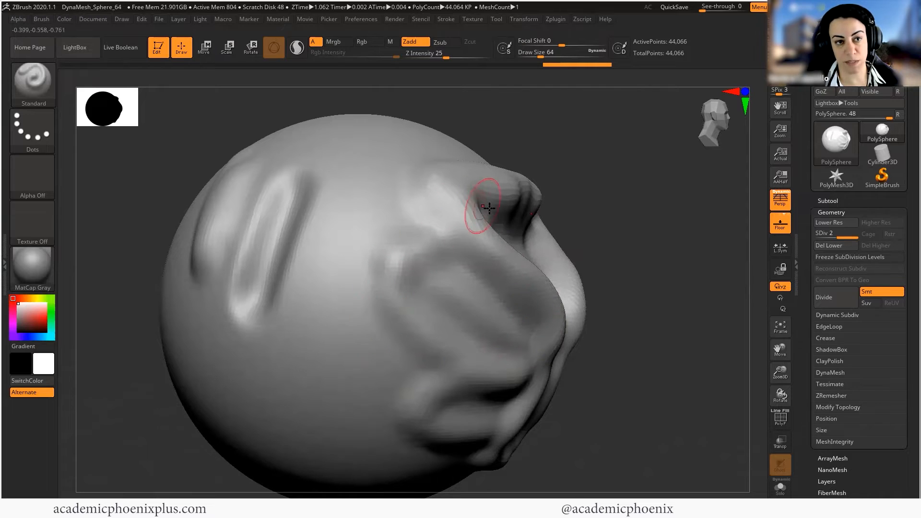
{"action": "mouse_move", "coordinate": [449, 156]}
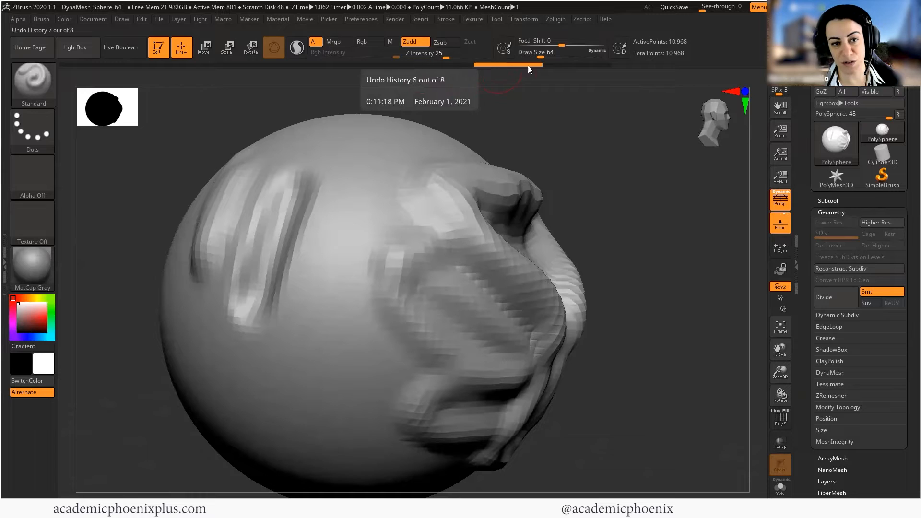
{"action": "mouse_move", "coordinate": [449, 12]}
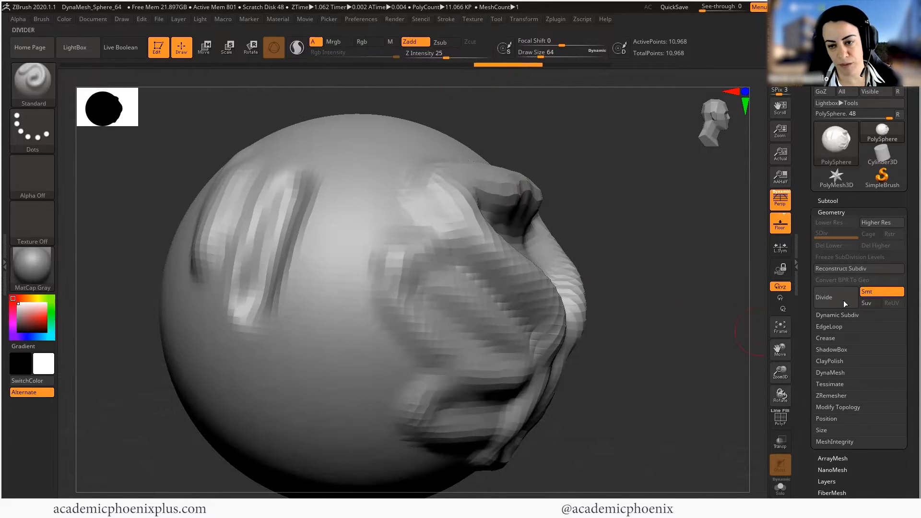
Step: Divide the head twice more to three levels and sculpt a rounded eye socket
{"action": "left_click", "coordinate": [824, 297]}
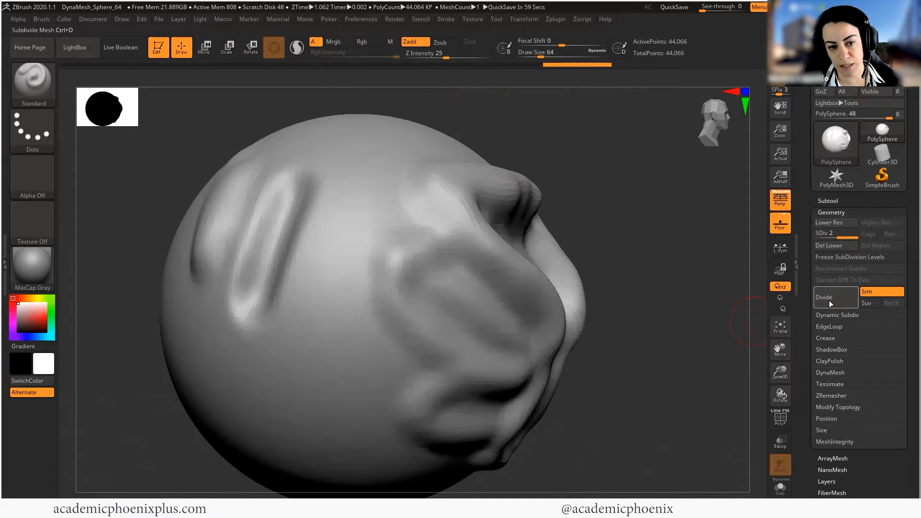
{"action": "left_click", "coordinate": [823, 296]}
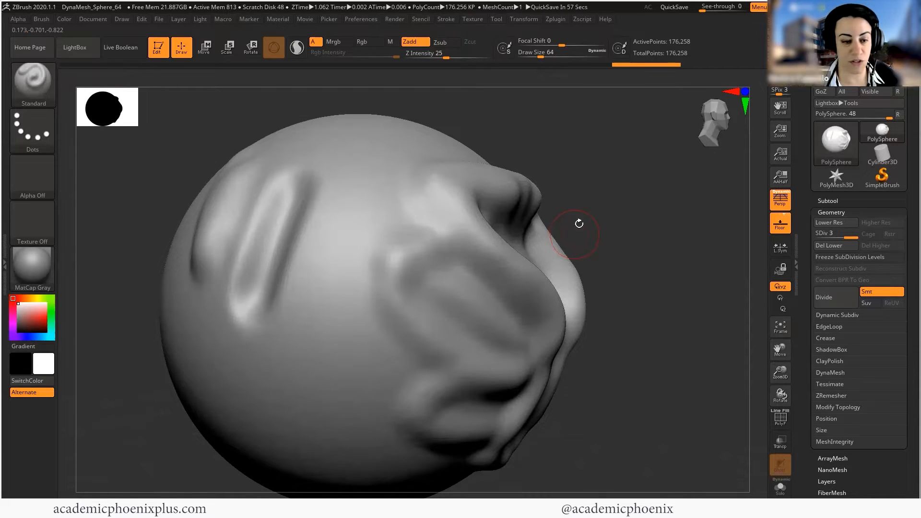
{"action": "mouse_move", "coordinate": [667, 238]}
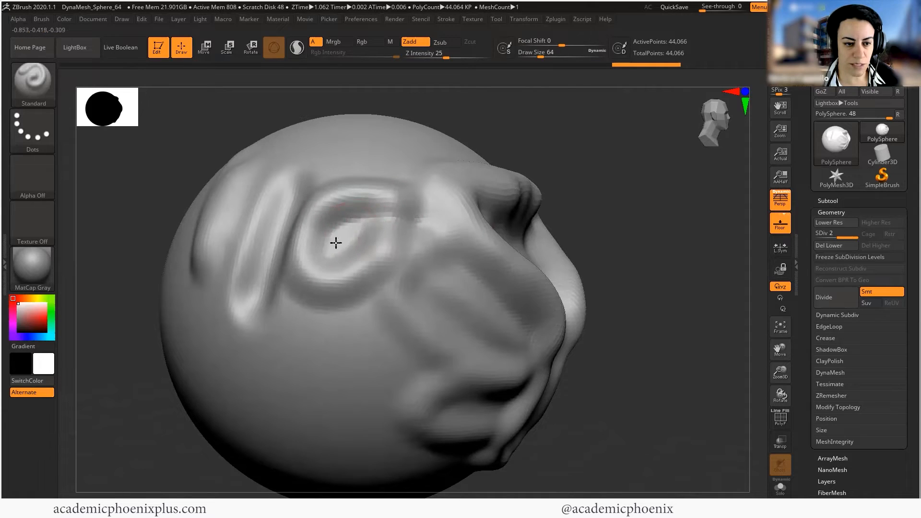
{"action": "left_click", "coordinate": [343, 241]}
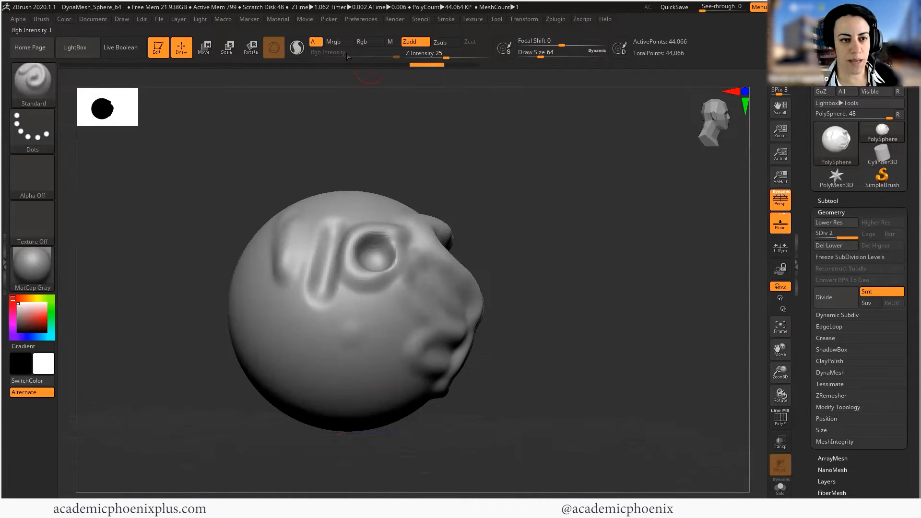
Step: Set Z Intensity to 100 and build a small round bump on the lower-left cheek
{"action": "left_click", "coordinate": [447, 54]}
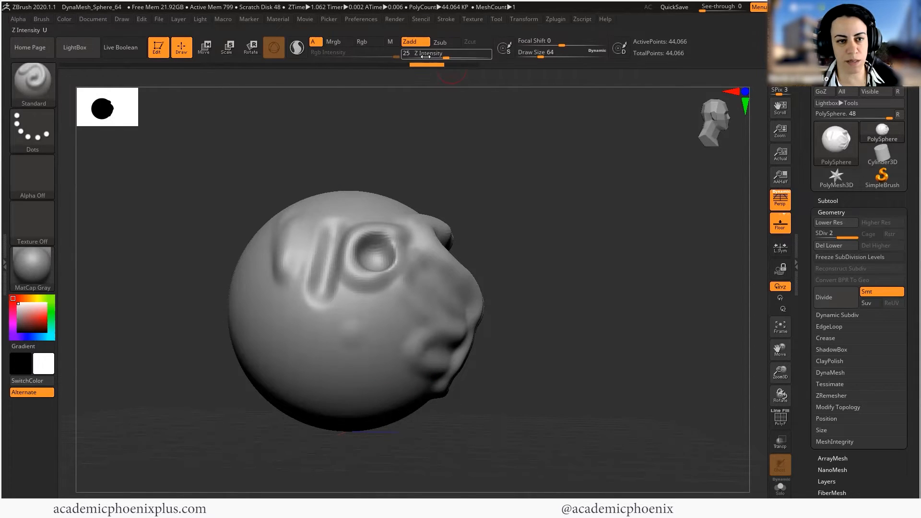
{"action": "mouse_move", "coordinate": [447, 54]}
{"action": "type", "text": "100"}
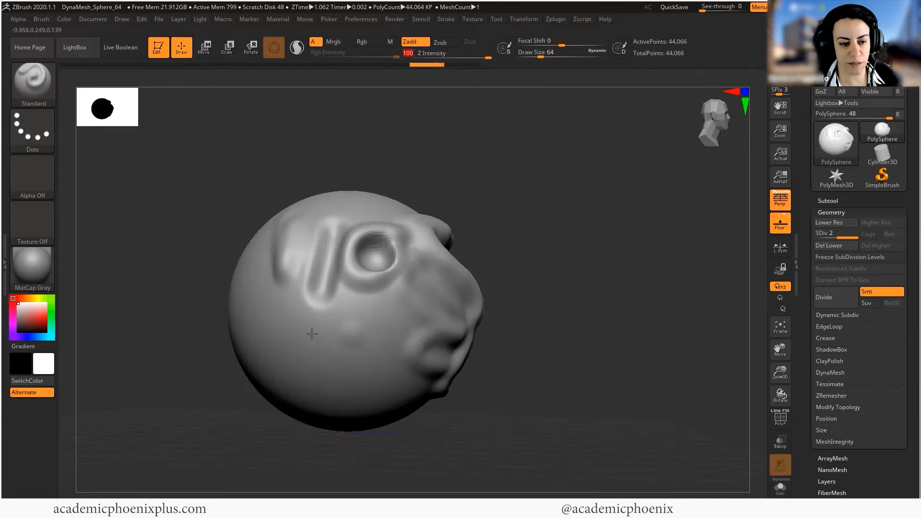
{"action": "left_click", "coordinate": [313, 335]}
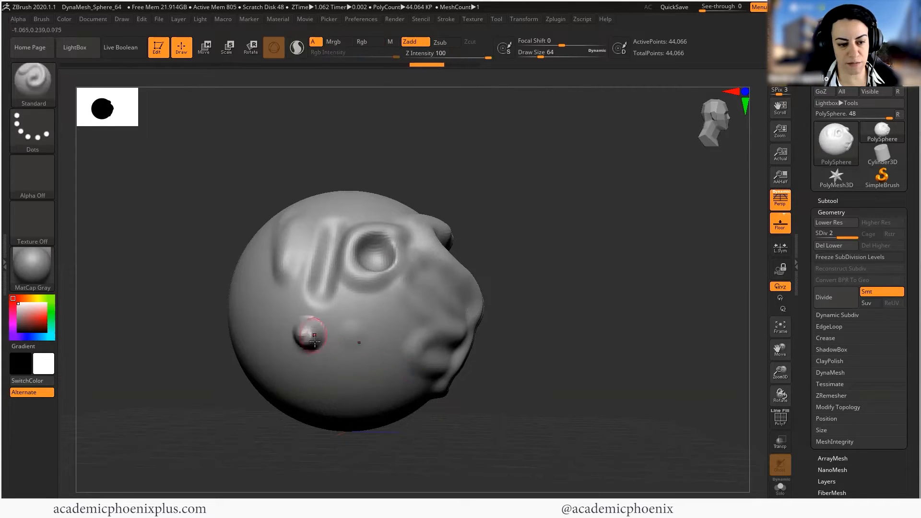
{"action": "left_click", "coordinate": [446, 53]}
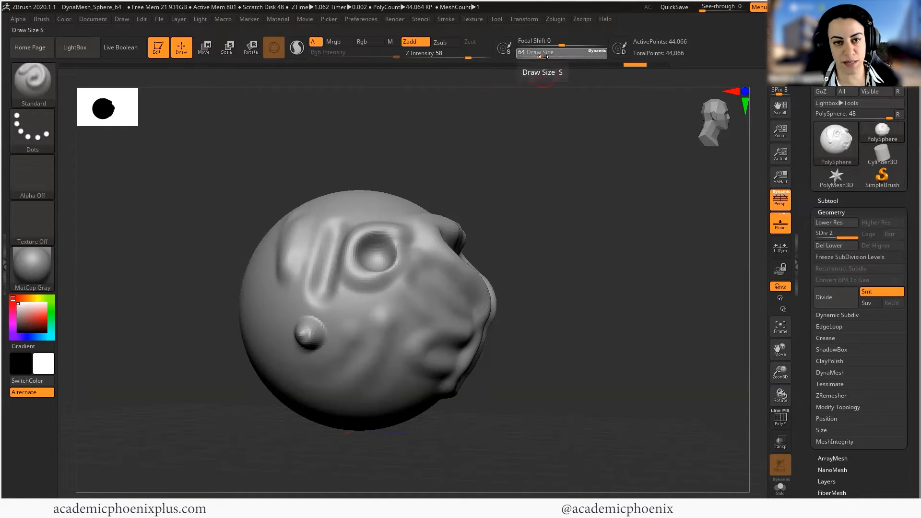
Step: Enlarge Draw Size for sculpting the raised disc and snaking cheek ridges
{"action": "left_click_drag", "start_coordinate": [529, 52], "coordinate": [559, 52]}
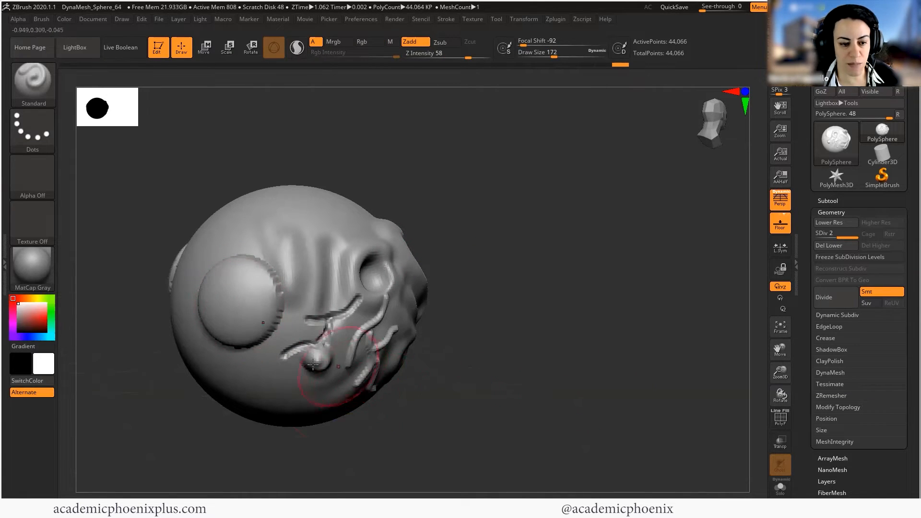
{"action": "mouse_move", "coordinate": [265, 288]}
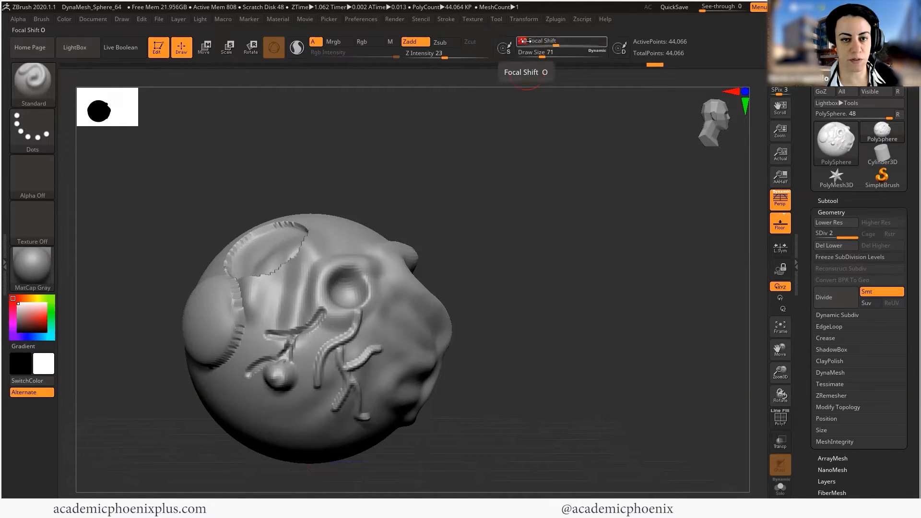
Step: Divide the head one more level to reach 176,258 points
{"action": "left_click", "coordinate": [823, 297]}
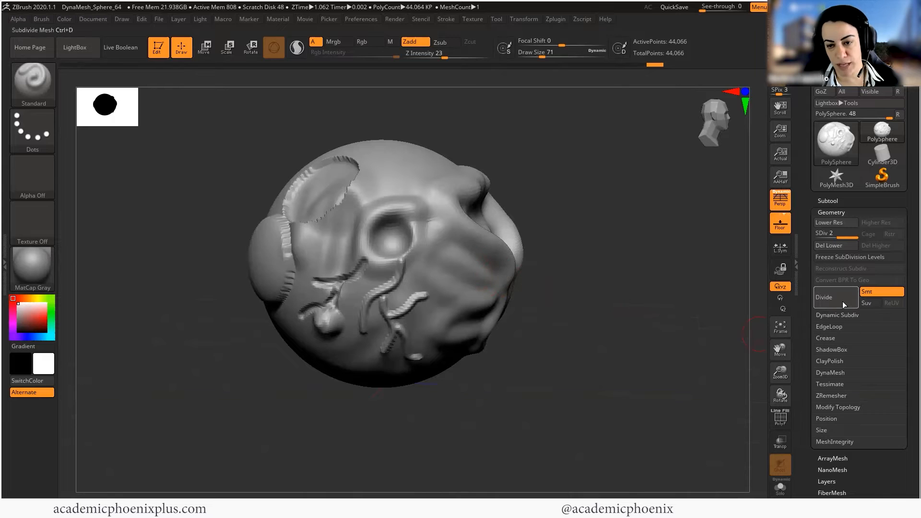
{"action": "left_click", "coordinate": [824, 296]}
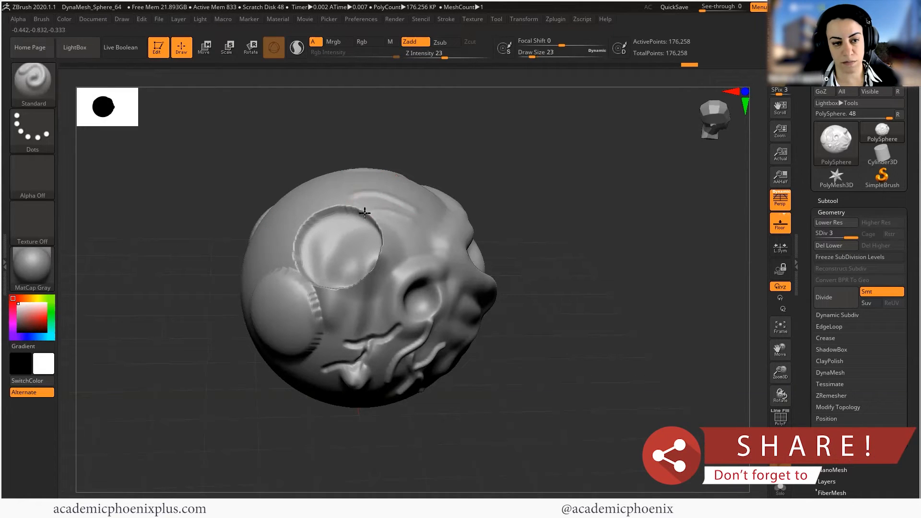
Step: Pick ClayBuildup and build up soft clay masses over the face and muzzle
{"action": "left_click", "coordinate": [33, 82]}
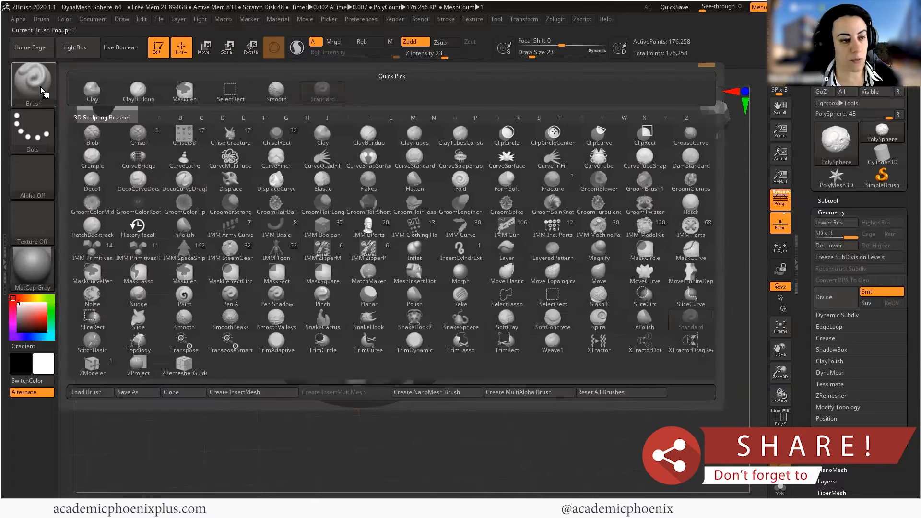
{"action": "left_click", "coordinate": [368, 132]}
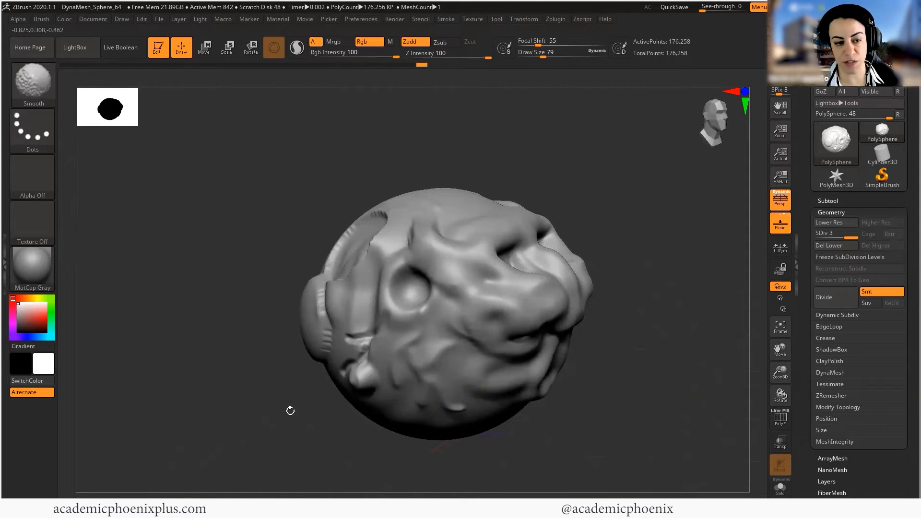
{"action": "left_click", "coordinate": [358, 303]}
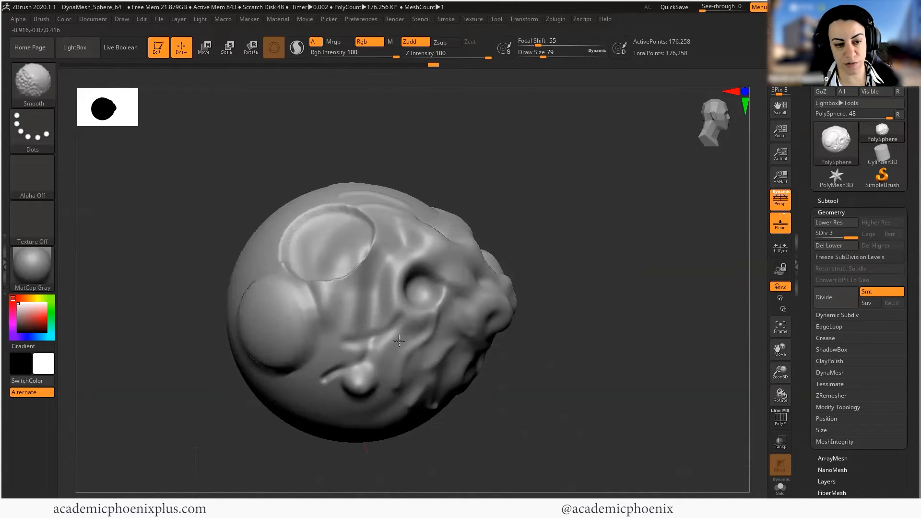
{"action": "left_click", "coordinate": [32, 130]}
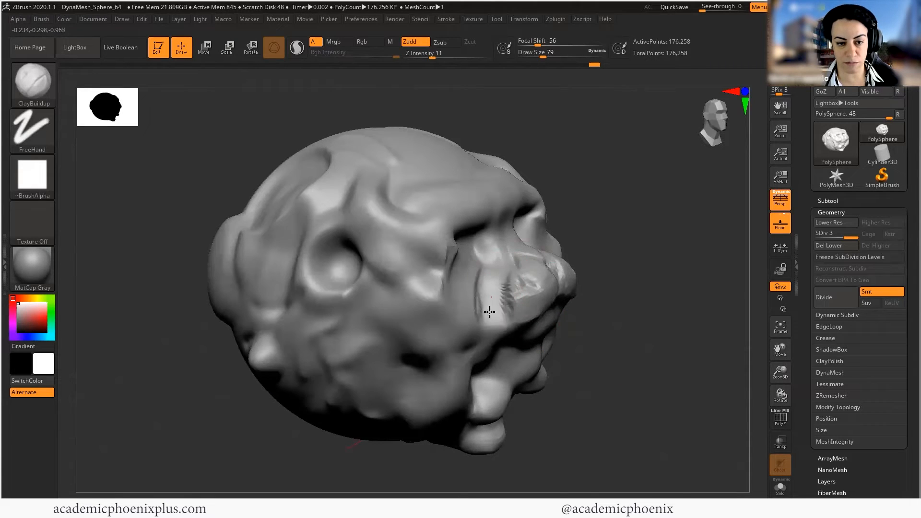
Step: Select the Move brush to pull the mass into a narrower face with brow and nose
{"action": "left_click", "coordinate": [33, 85]}
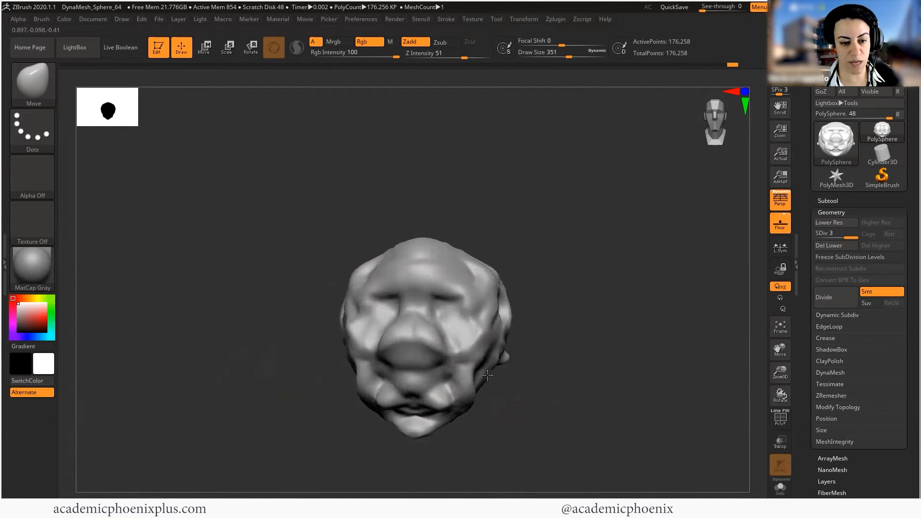
Step: Choose the Polish brush to flatten the brow, cheeks and muzzle into hard planes
{"action": "left_click", "coordinate": [32, 85]}
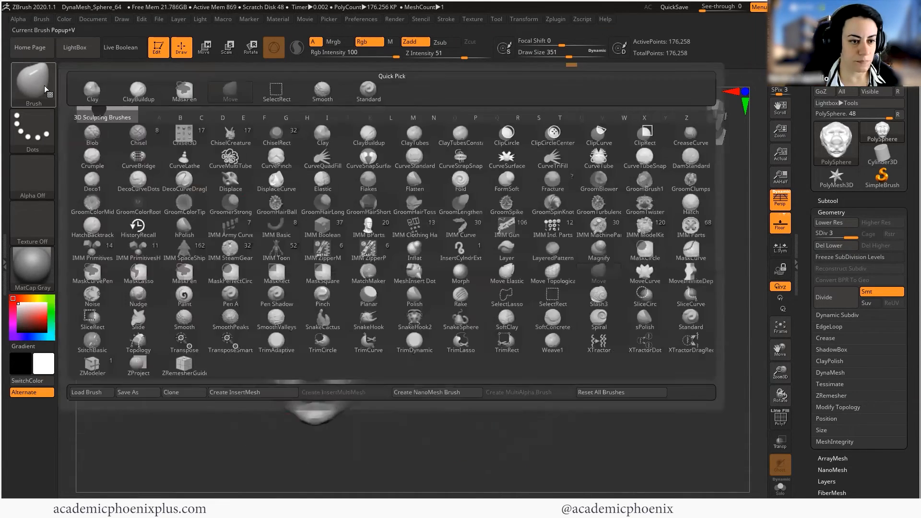
{"action": "mouse_move", "coordinate": [414, 296]}
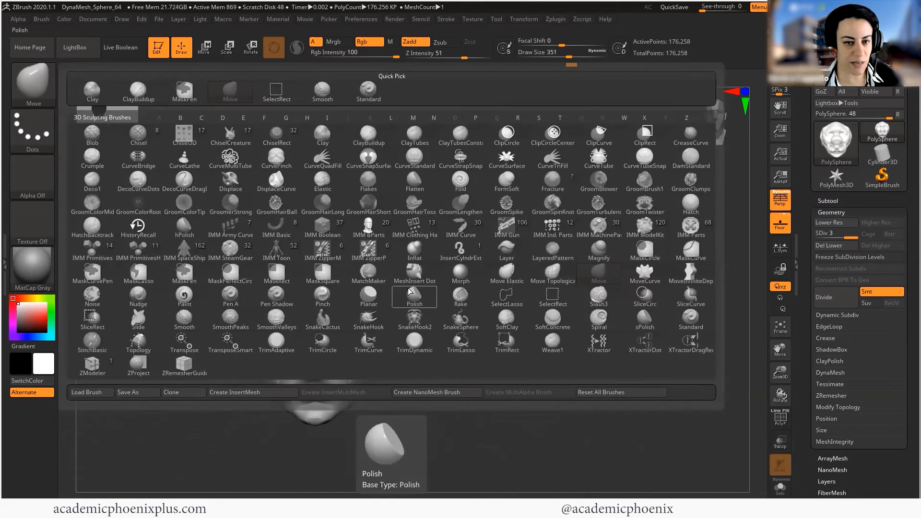
{"action": "left_click", "coordinate": [415, 273]}
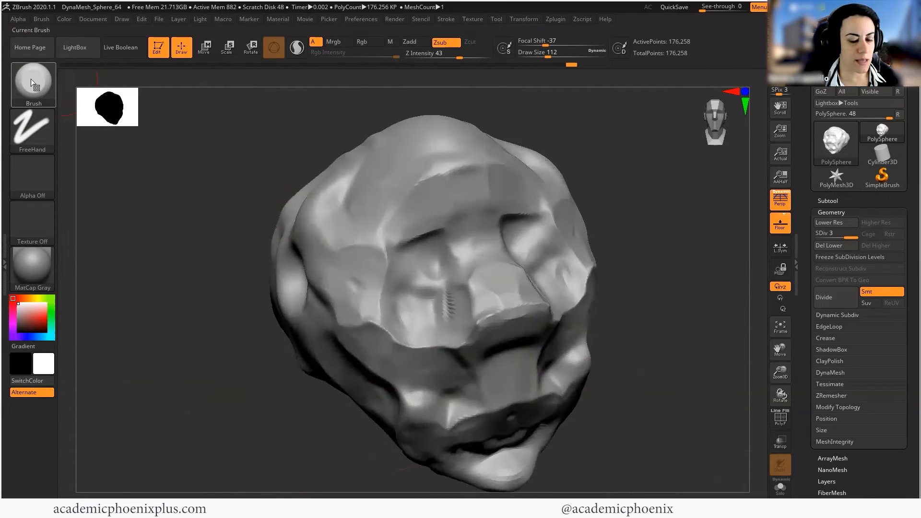
Step: Show the full brush list and filter it to names starting with D, including DamStandard
{"action": "left_click", "coordinate": [33, 82]}
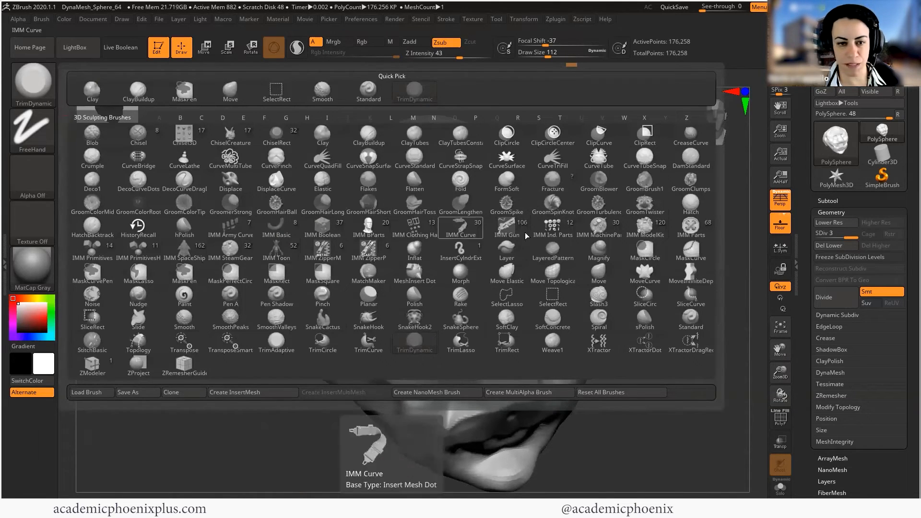
{"action": "left_click", "coordinate": [221, 117]}
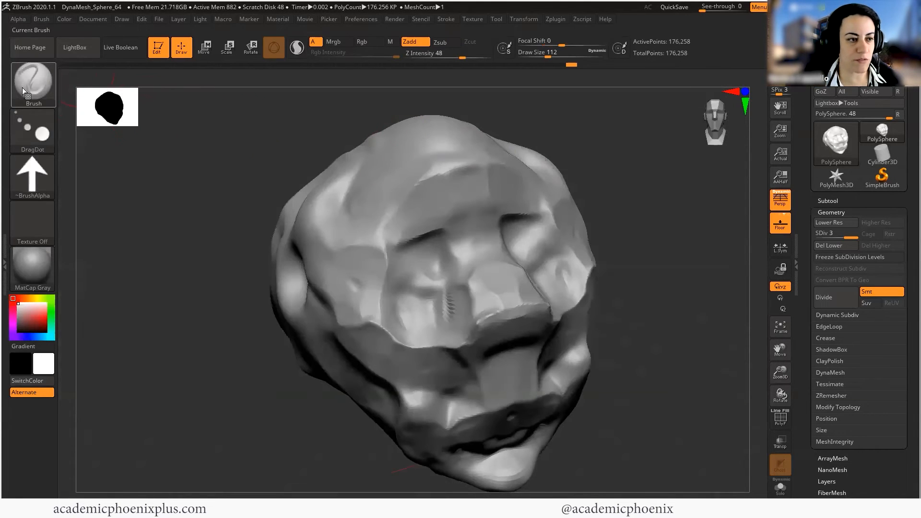
{"action": "left_click", "coordinate": [32, 84]}
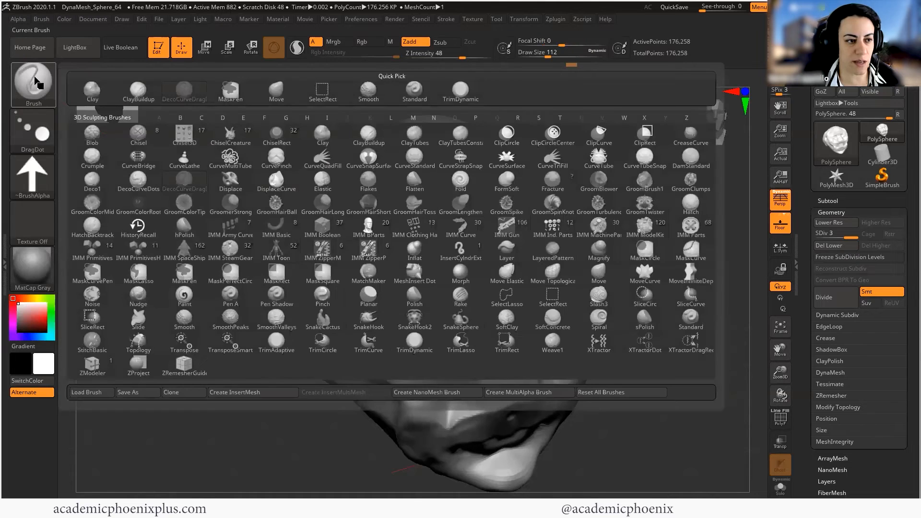
{"action": "mouse_move", "coordinate": [277, 158]}
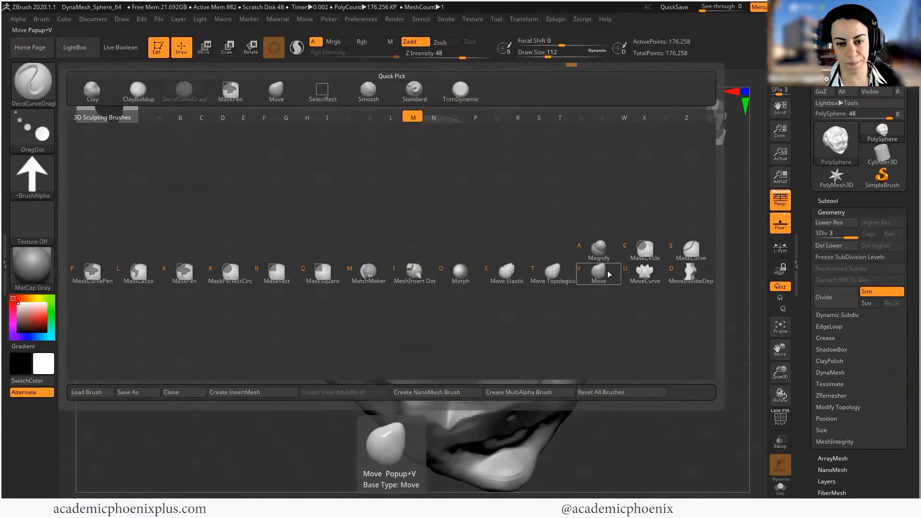
{"action": "mouse_move", "coordinate": [606, 272]}
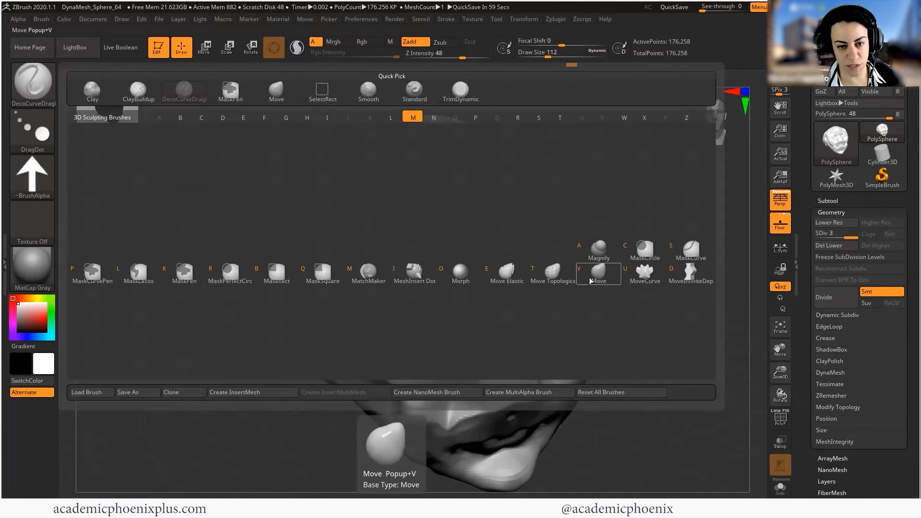
{"action": "left_click", "coordinate": [597, 273]}
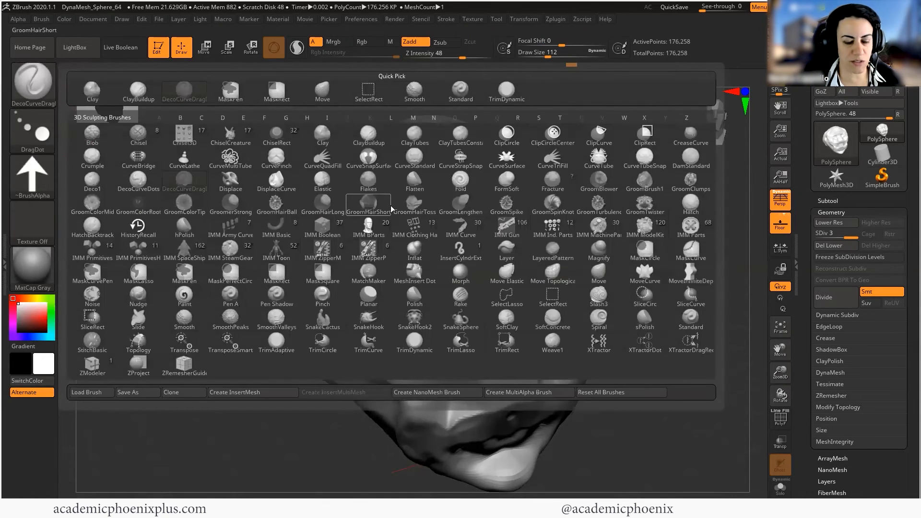
{"action": "left_click", "coordinate": [222, 116]}
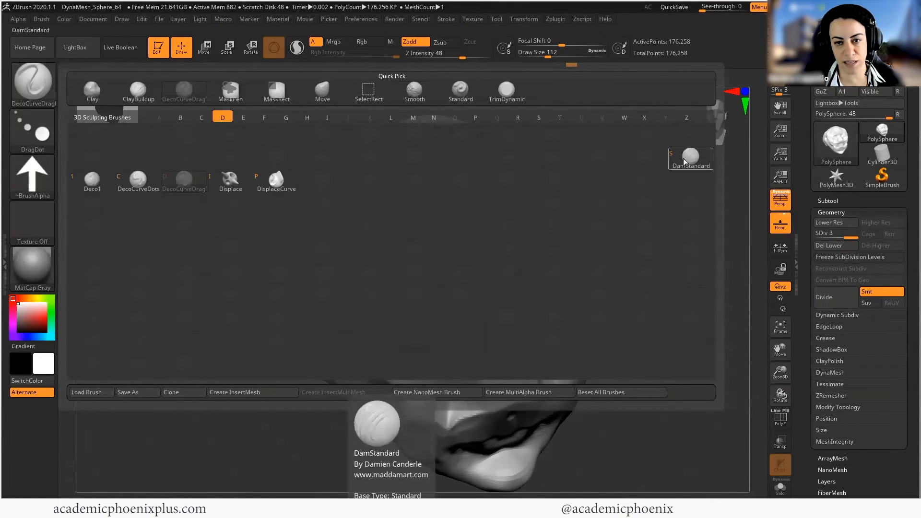
Step: Select DamStandard in Zsub mode and lower its Draw Size to 18
{"action": "left_click", "coordinate": [691, 158]}
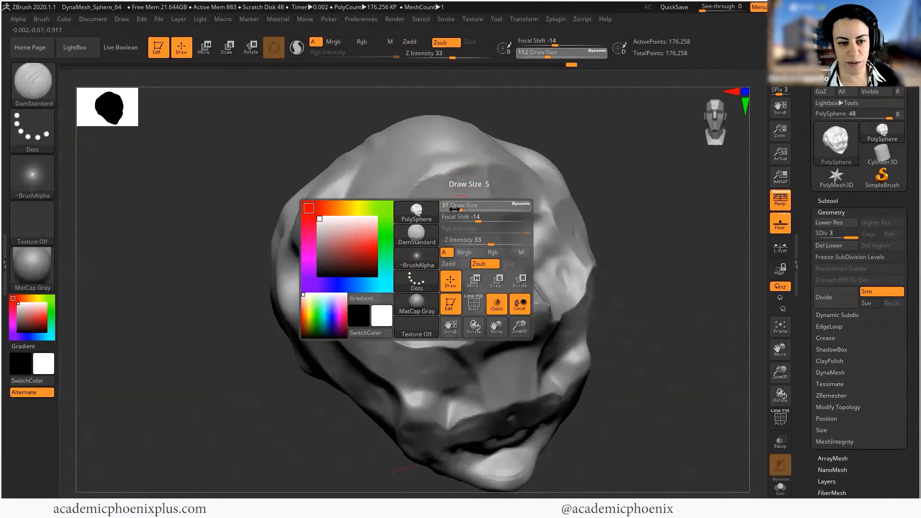
{"action": "left_click", "coordinate": [455, 194]}
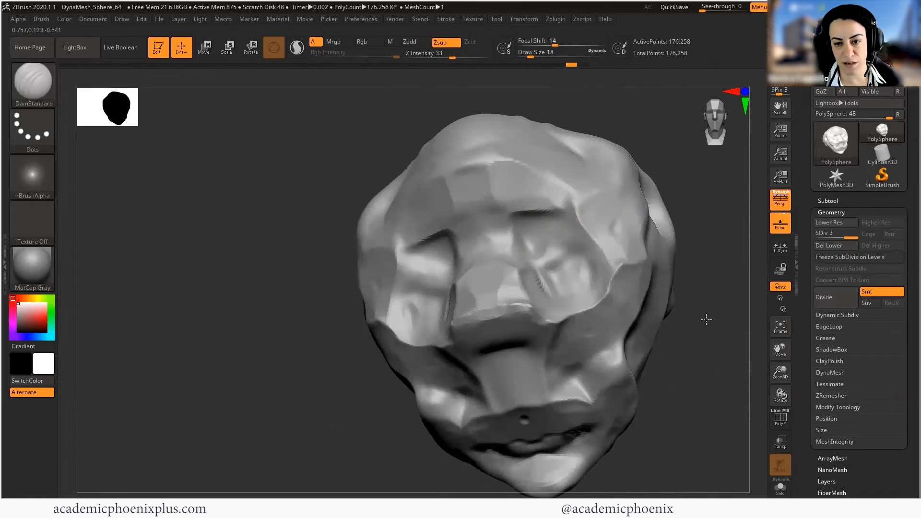
Step: Cut sharp DamStandard creases between the brows and ornamental lines down the nose bridge
{"action": "left_click", "coordinate": [824, 298]}
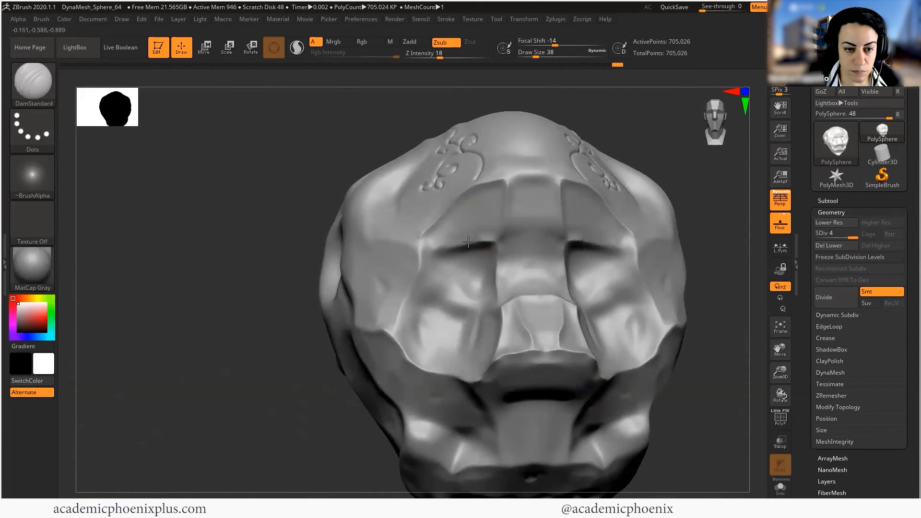
{"action": "left_click", "coordinate": [460, 254]}
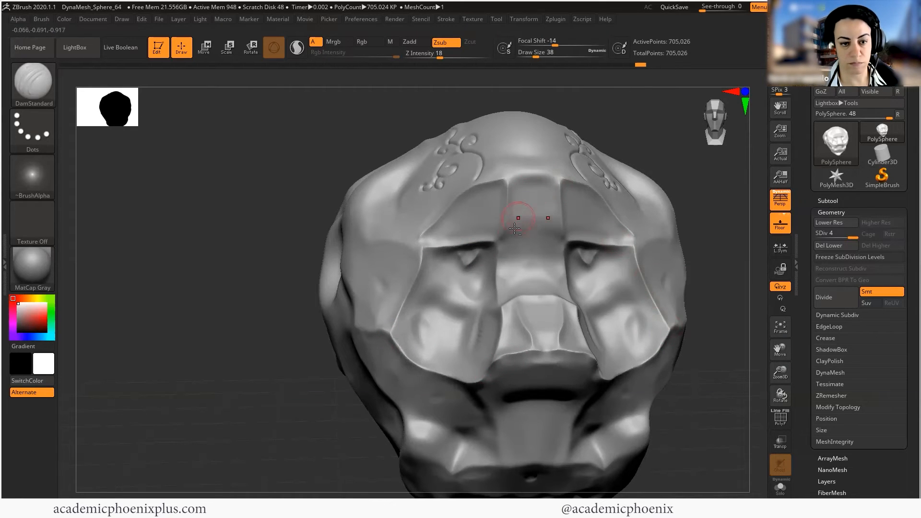
{"action": "mouse_move", "coordinate": [423, 238]}
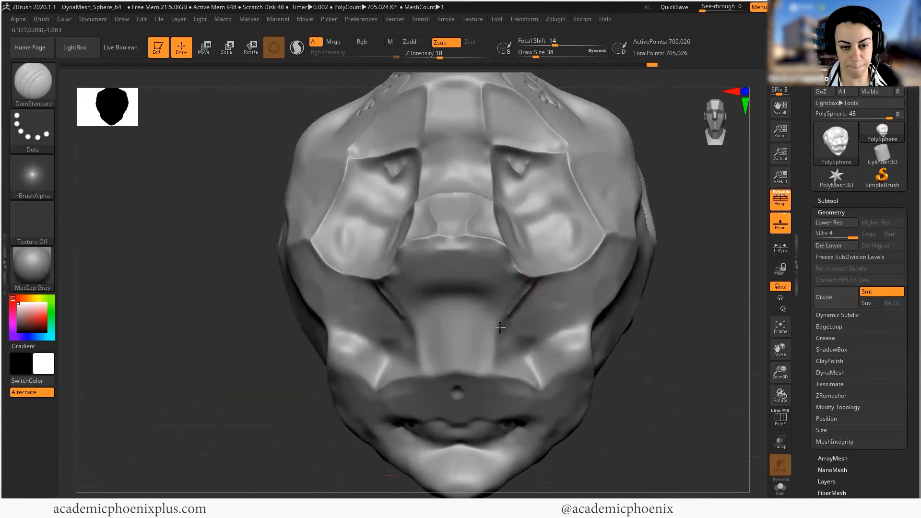
{"action": "left_click", "coordinate": [467, 373]}
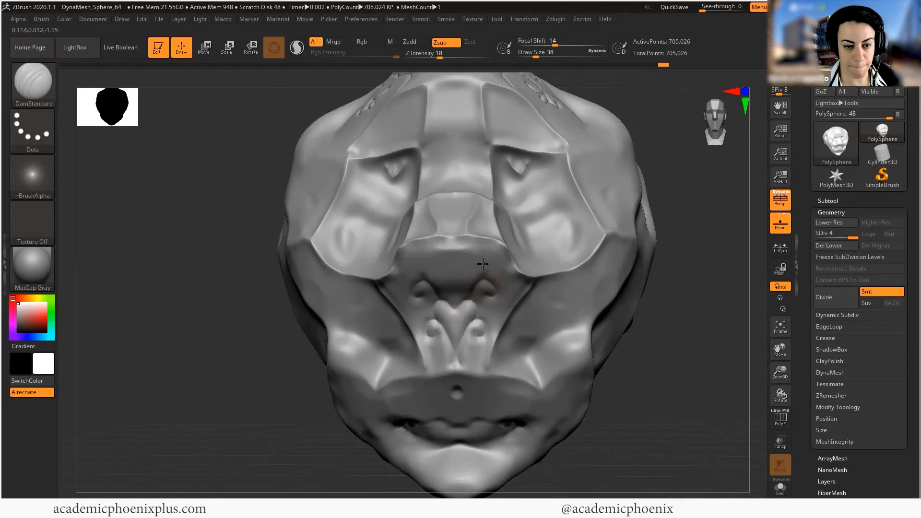
{"action": "left_click", "coordinate": [464, 266]}
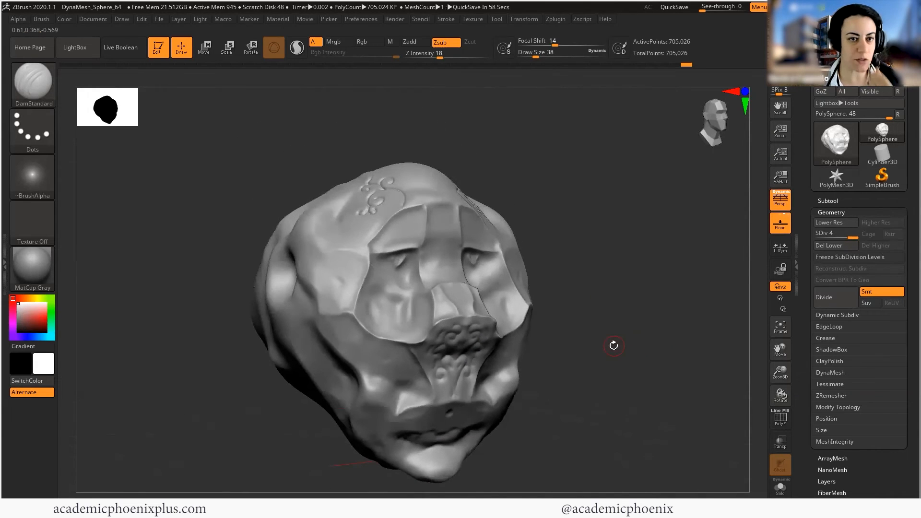
Step: Turn off X symmetry in Transform and carve one-sided vertical grooves on the left cheek
{"action": "left_click", "coordinate": [524, 19]}
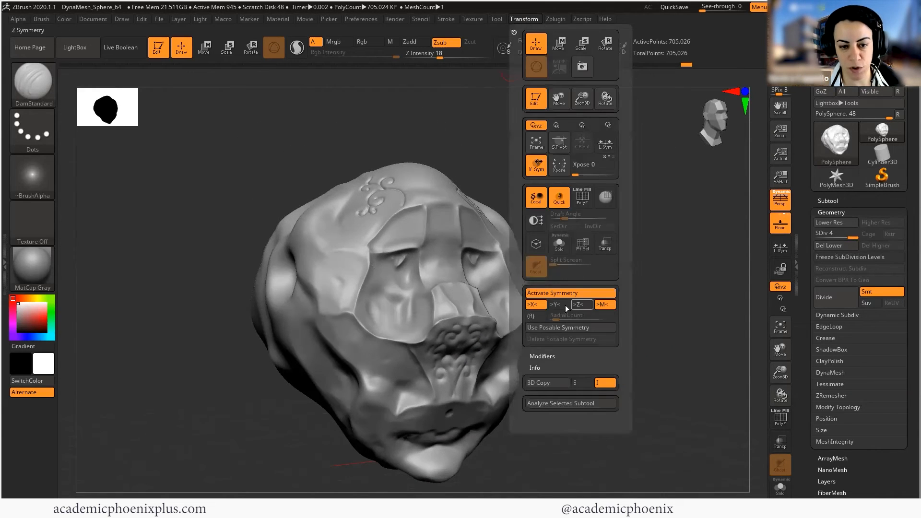
{"action": "left_click", "coordinate": [535, 305]}
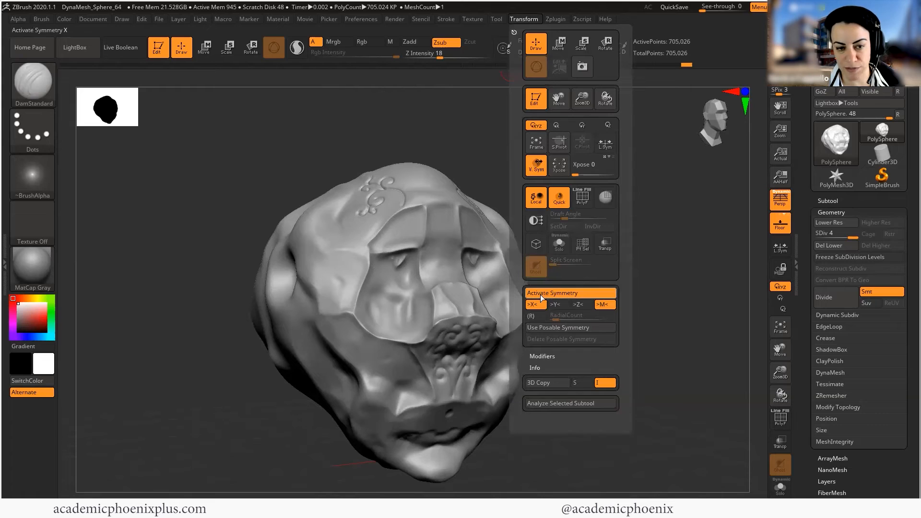
{"action": "mouse_move", "coordinate": [570, 299]}
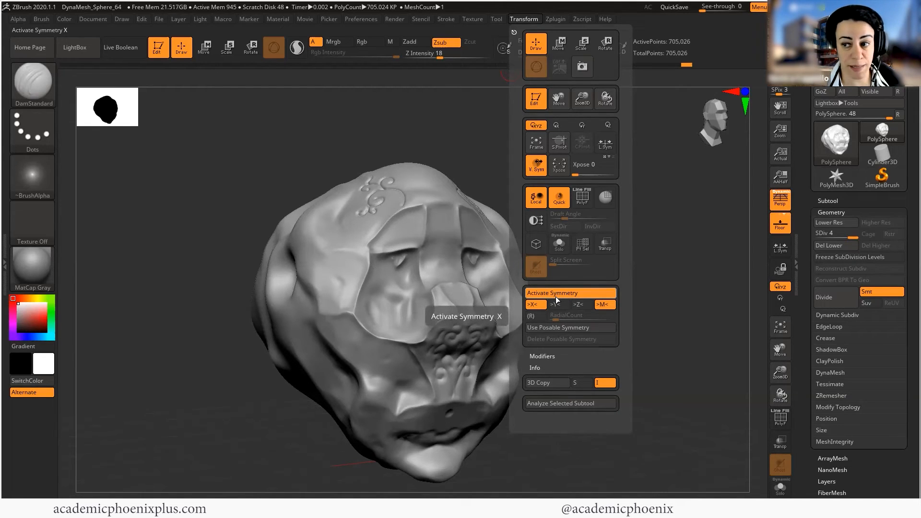
{"action": "left_click", "coordinate": [535, 304]}
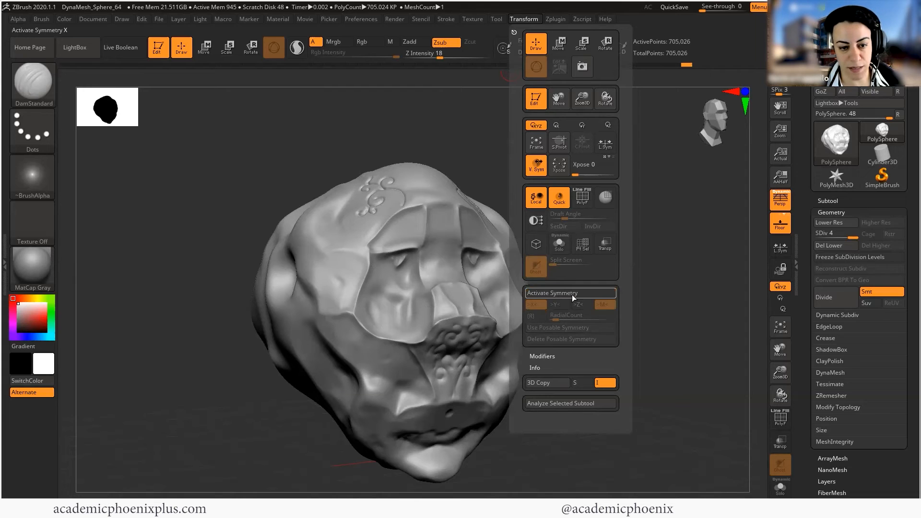
{"action": "left_click", "coordinate": [394, 287]}
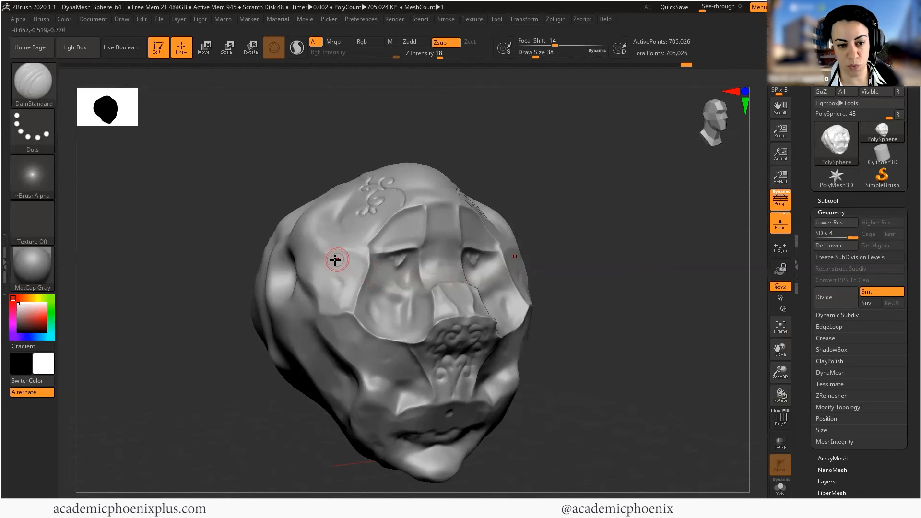
{"action": "mouse_move", "coordinate": [332, 253]}
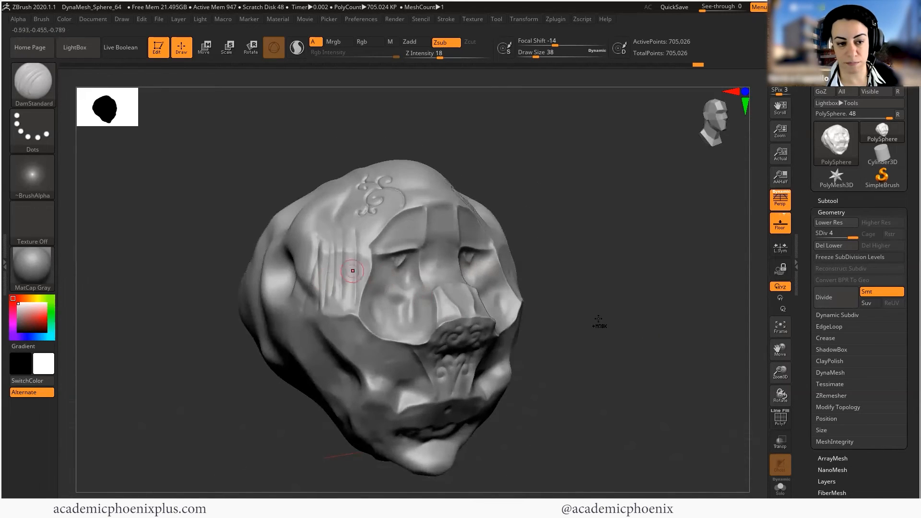
{"action": "left_click", "coordinate": [524, 20]}
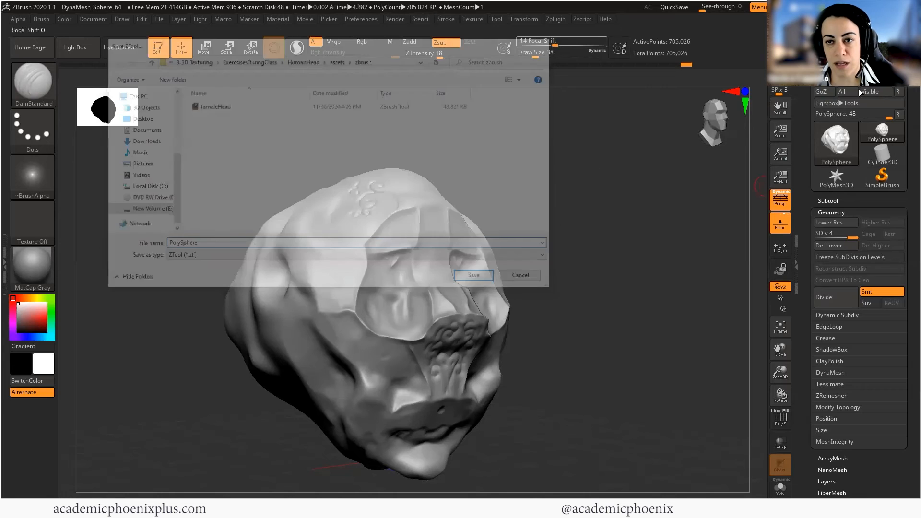
Step: Save the head via Tool > Save As as zbrush1_head in the 3_3D Texturing folder
{"action": "left_click", "coordinate": [473, 276]}
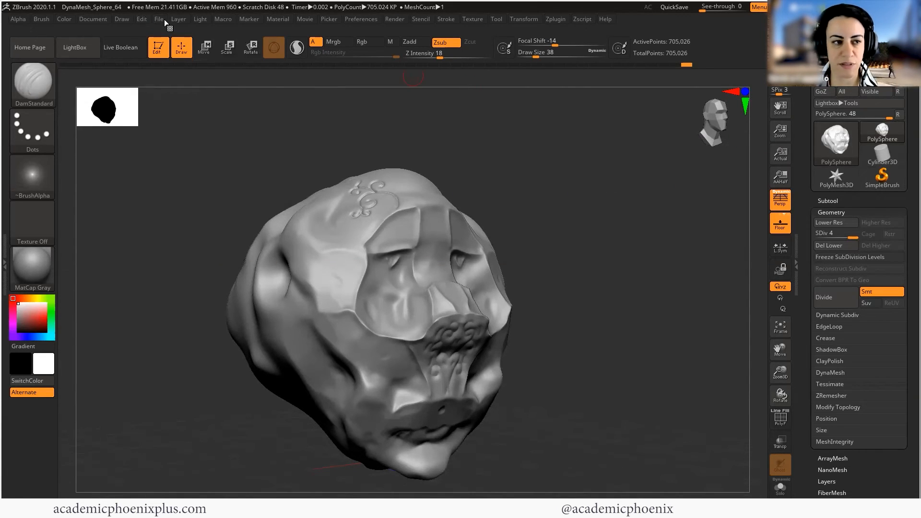
{"action": "left_click", "coordinate": [158, 19]}
{"action": "type", "text": "z"}
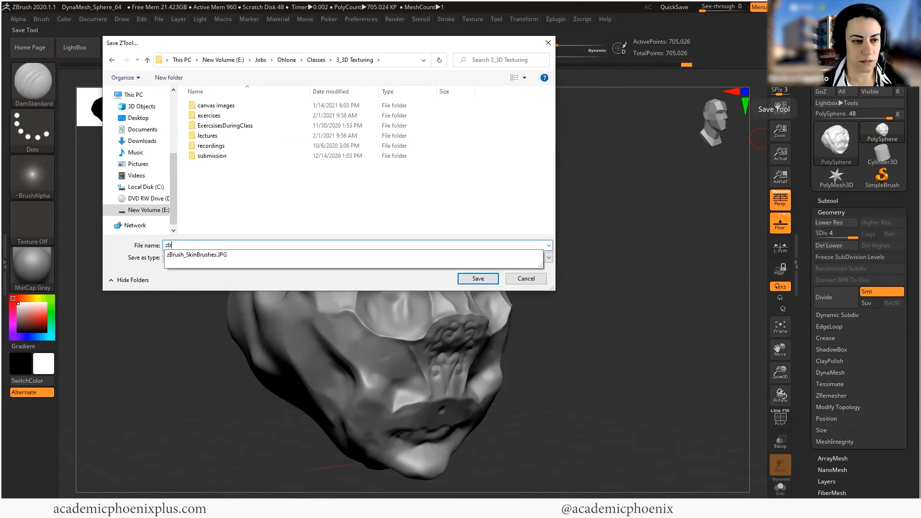
{"action": "type", "text": "brush1_head"}
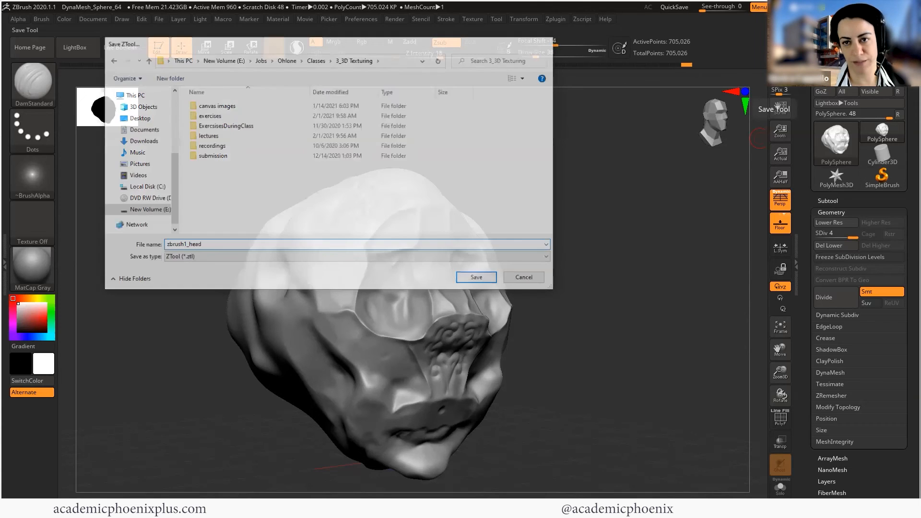
{"action": "left_click", "coordinate": [475, 276]}
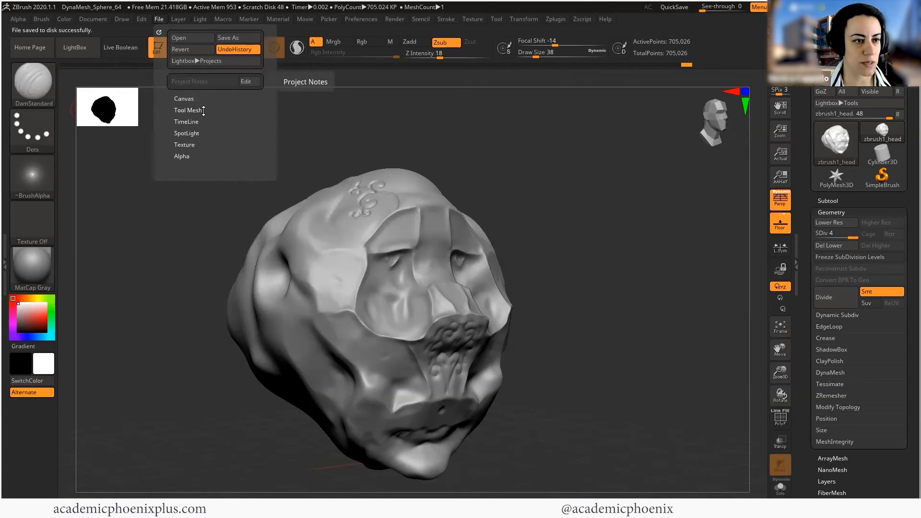
{"action": "left_click", "coordinate": [93, 19]}
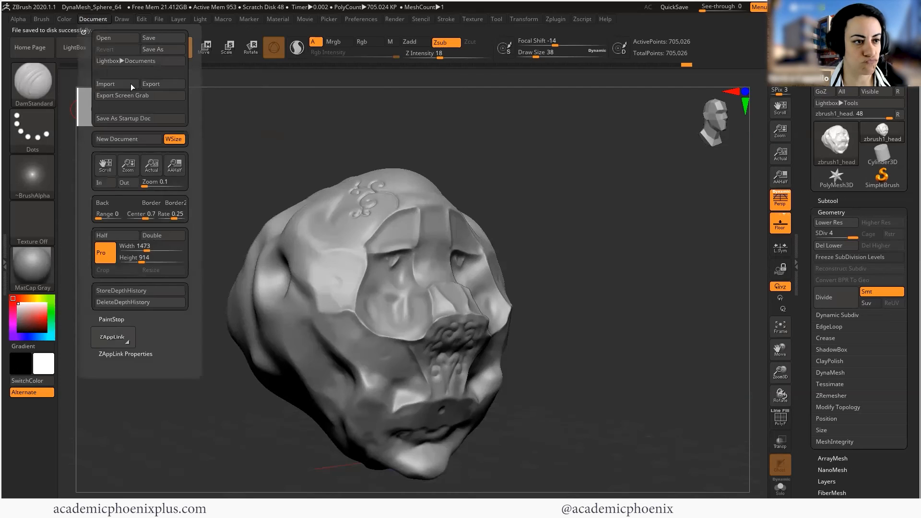
Step: Start a New Document and close the Explorer window showing zbrush1_head.ZTL
{"action": "left_click", "coordinate": [118, 140]}
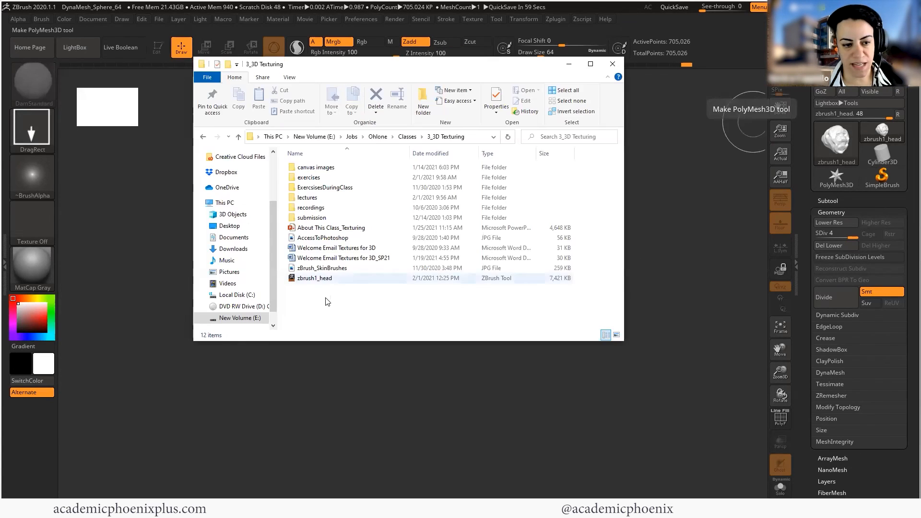
{"action": "left_click", "coordinate": [314, 278]}
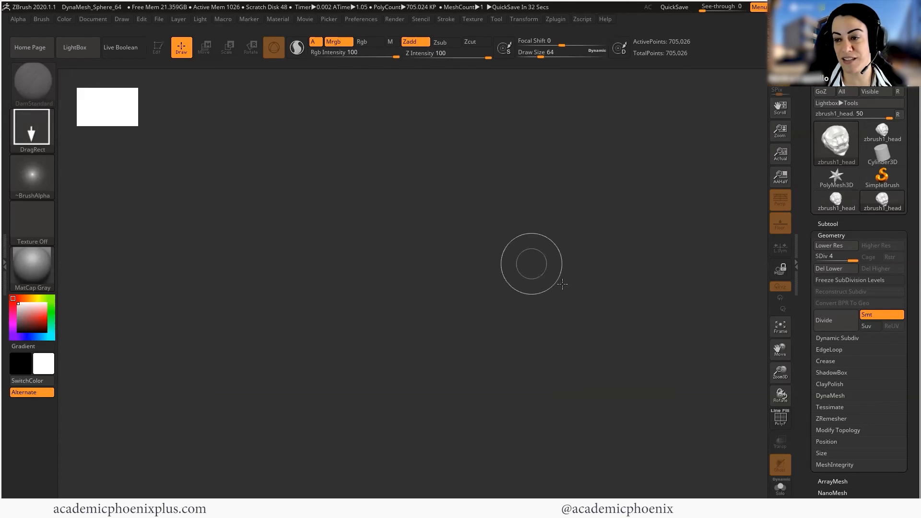
{"action": "mouse_move", "coordinate": [537, 280]}
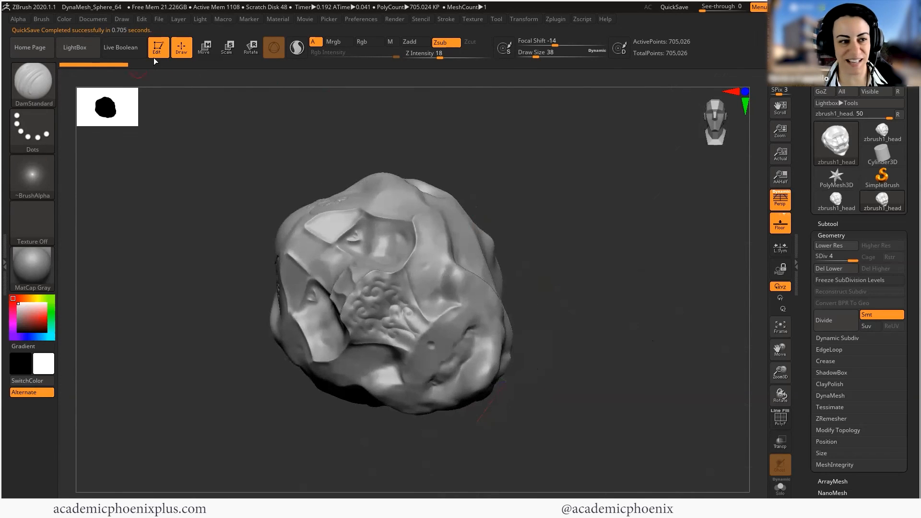
Step: Choose Do Not Switch, discard the canvas with a new document, and redraw zbrush1_head for editing
{"action": "left_click", "coordinate": [158, 47]}
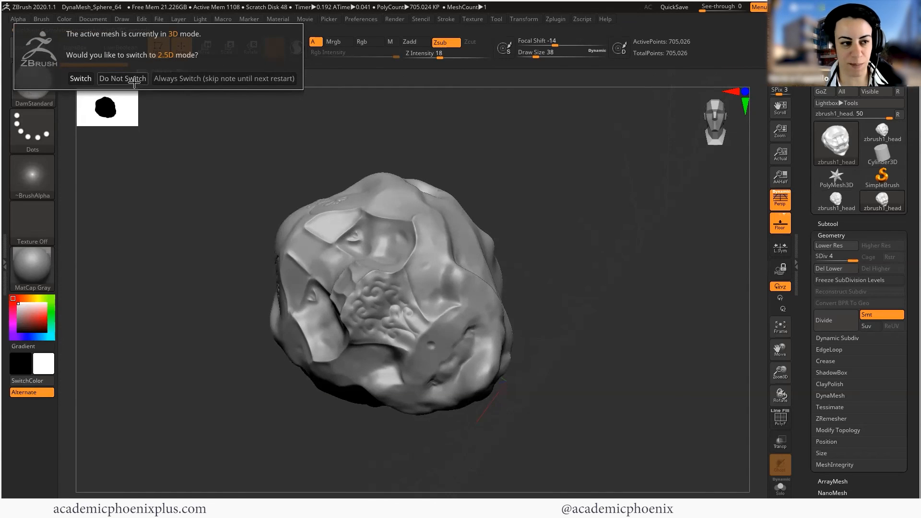
{"action": "left_click", "coordinate": [122, 77]}
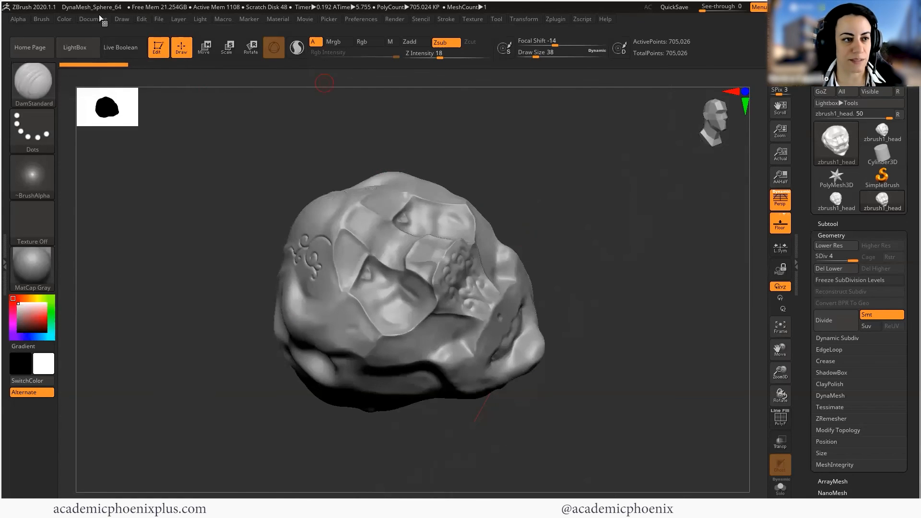
{"action": "left_click", "coordinate": [94, 19]}
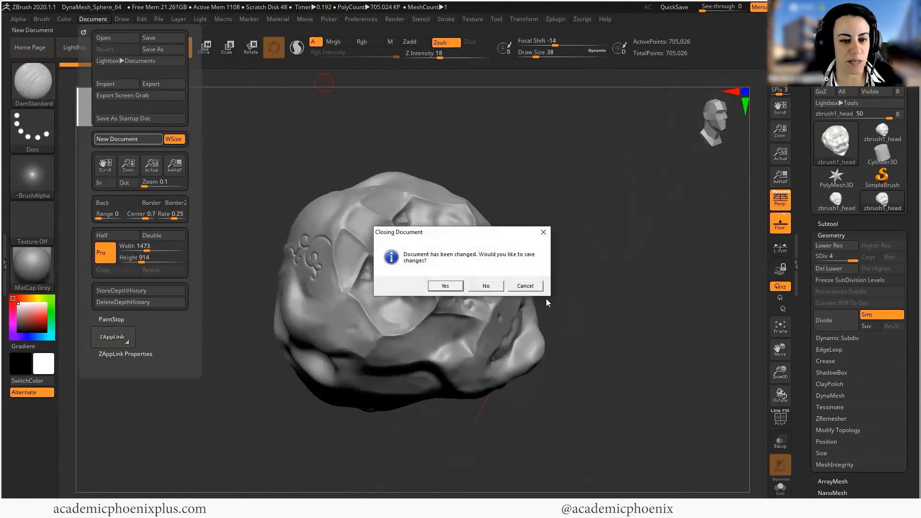
{"action": "left_click", "coordinate": [486, 286]}
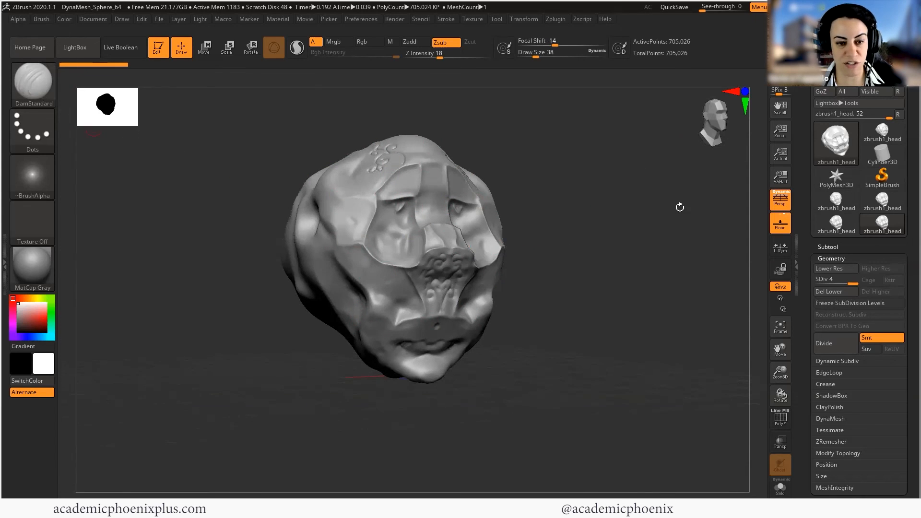
{"action": "left_click", "coordinate": [881, 178]}
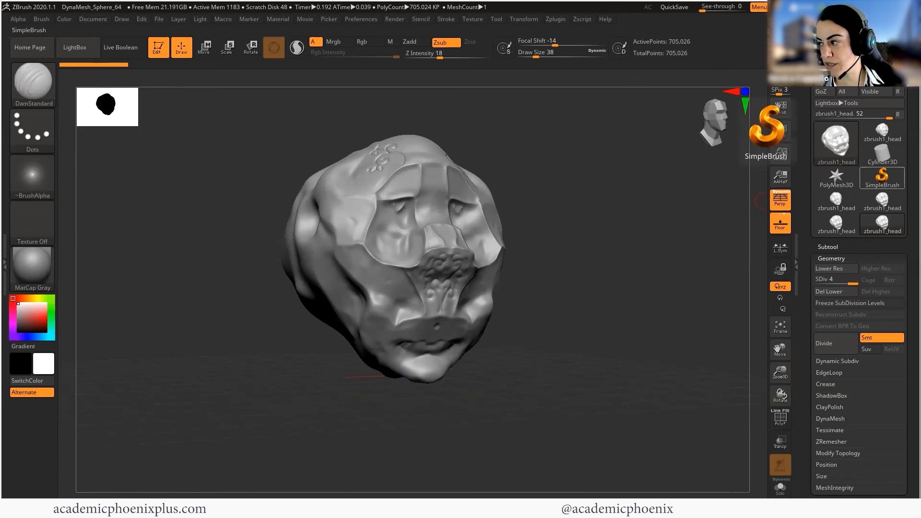